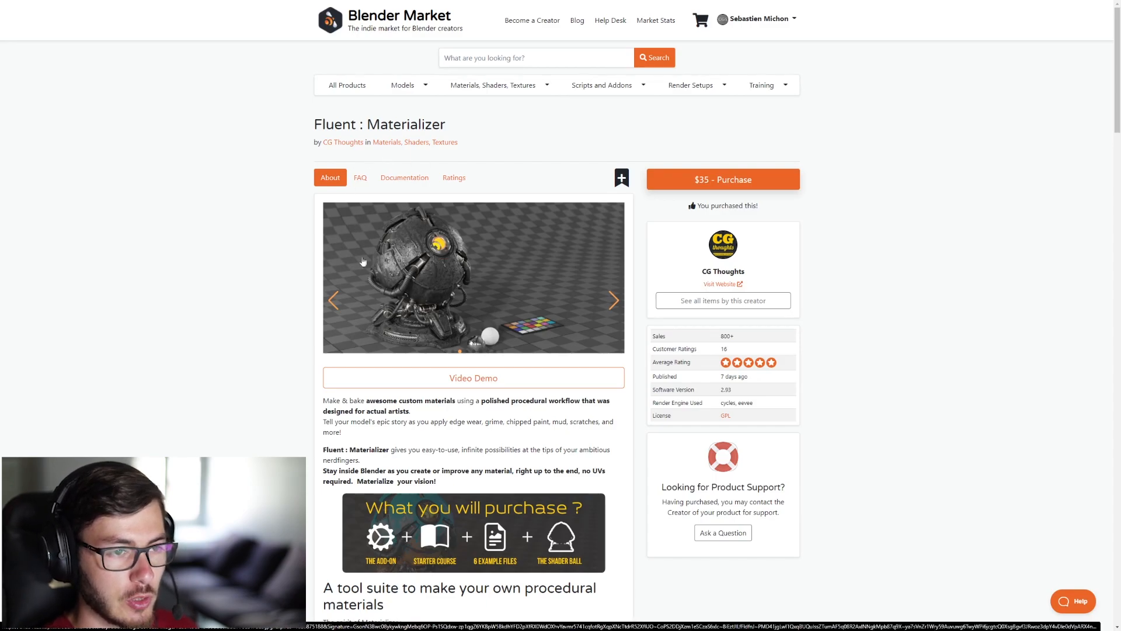
# Enter Local View on the Imperfections cube so it alone fills the viewport.
pyautogui.scroll(-3)
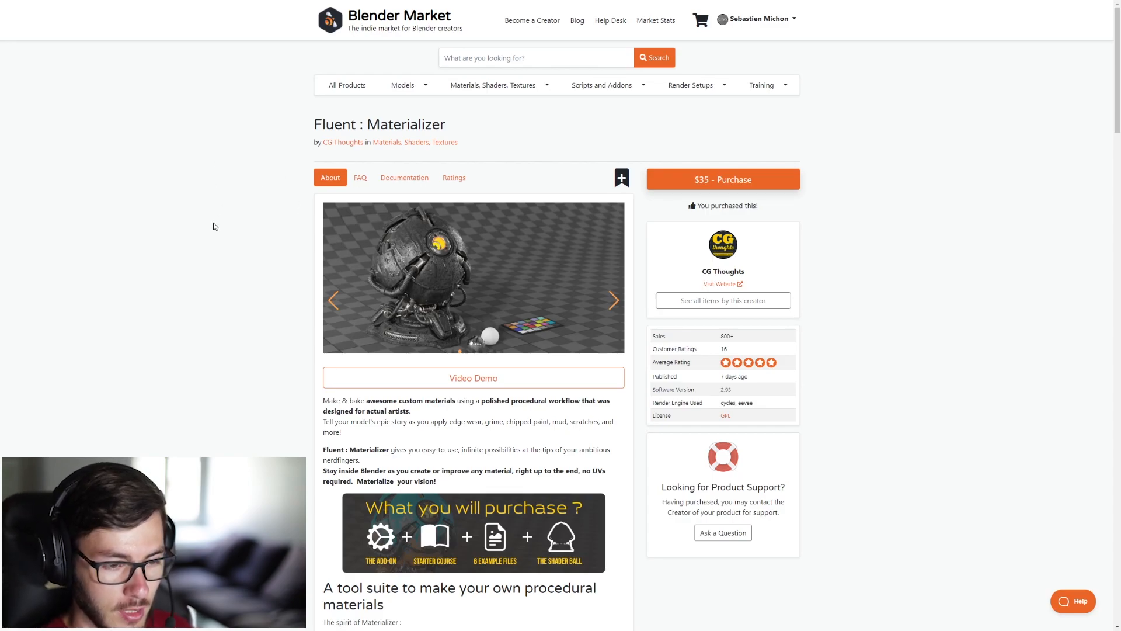
pyautogui.click(474, 278)
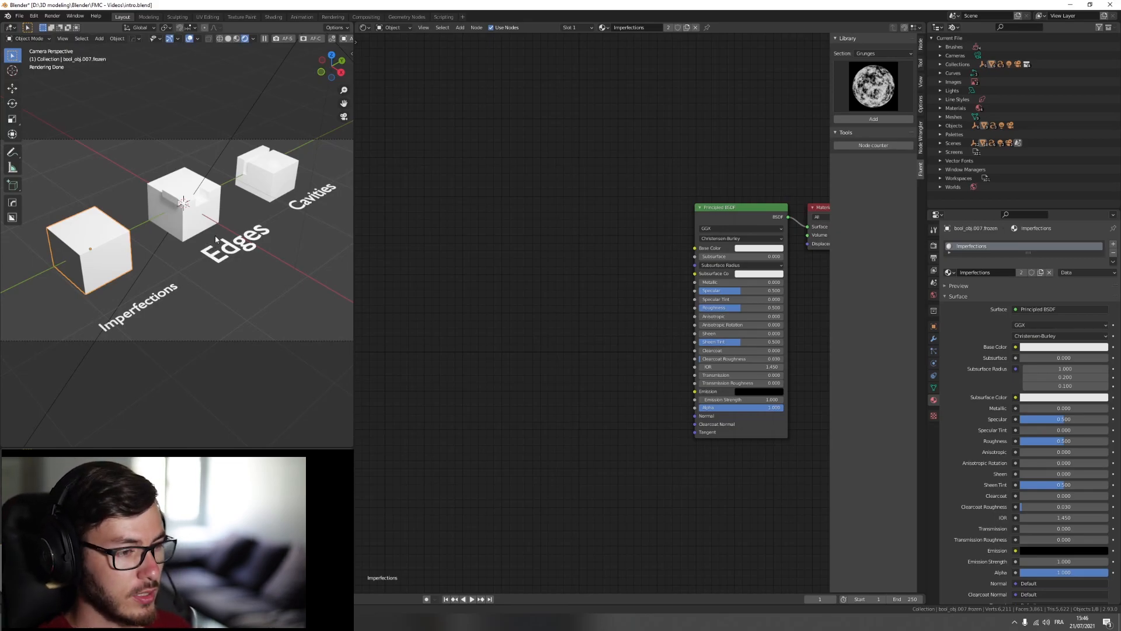
pyautogui.moveTo(170, 227)
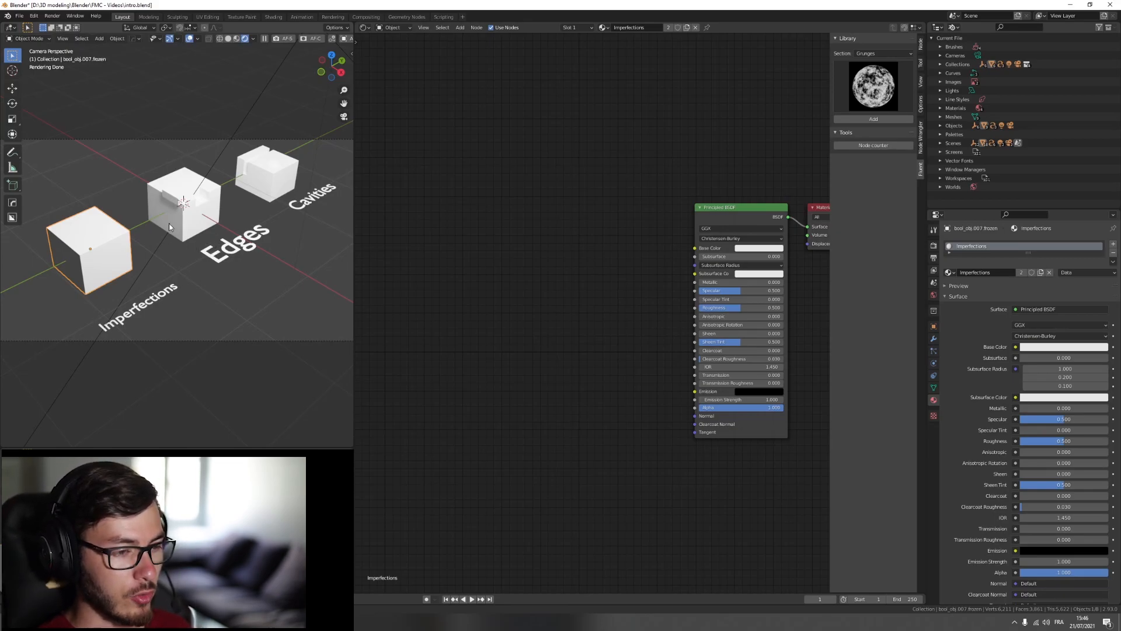
pyautogui.moveTo(304, 259)
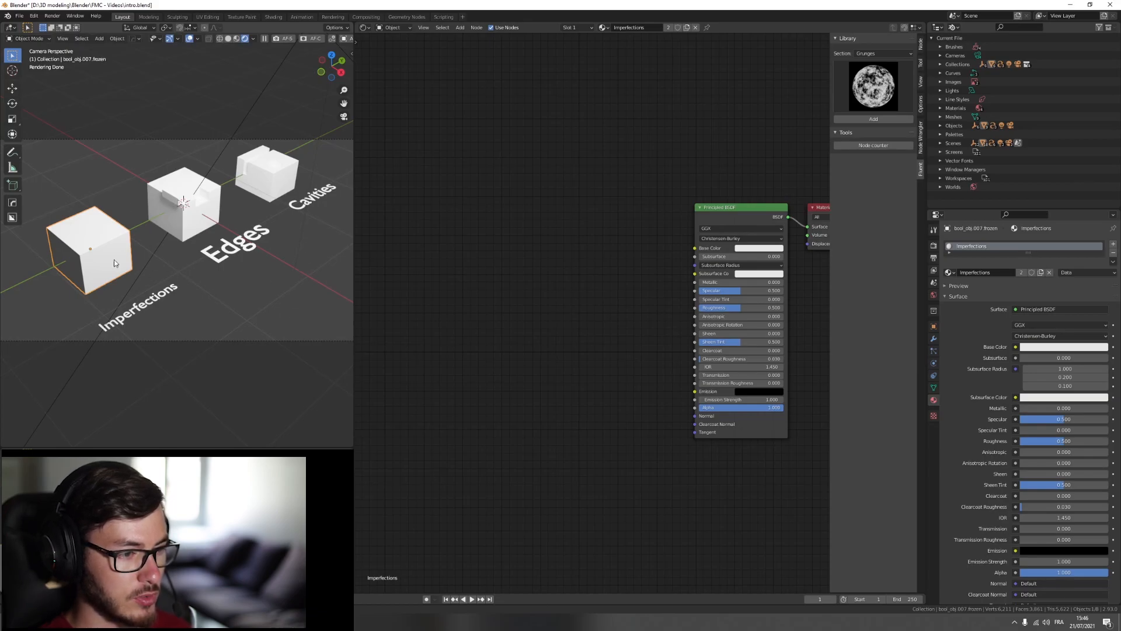
pyautogui.moveTo(214, 320)
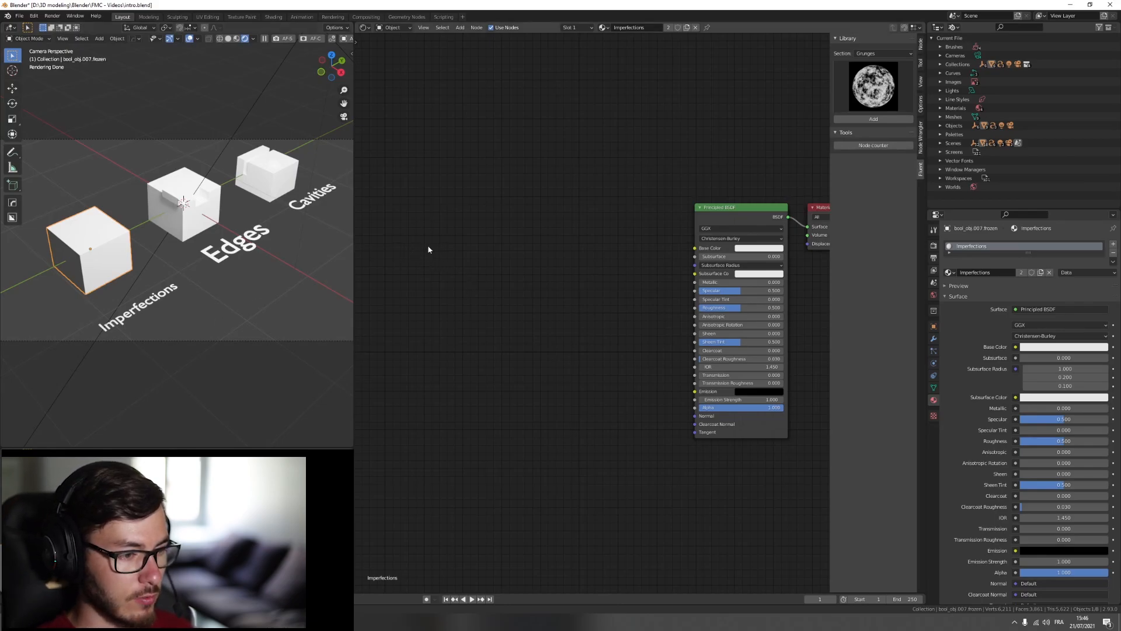
pyautogui.moveTo(206, 292)
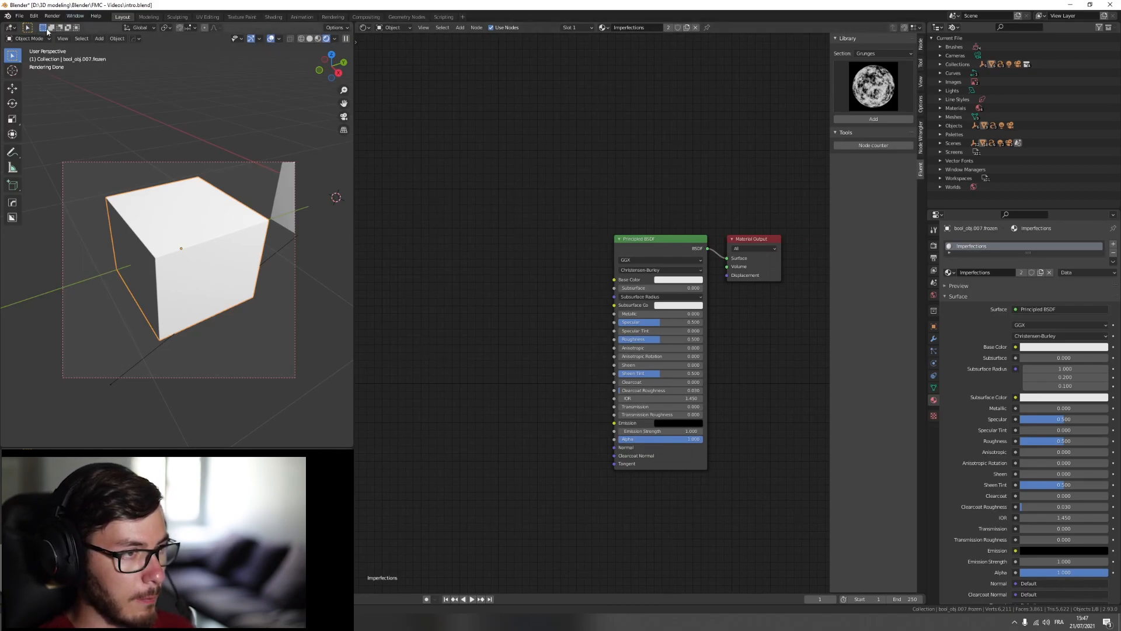
# Bring up the Preferences window from the Edit menu.
pyautogui.click(51, 16)
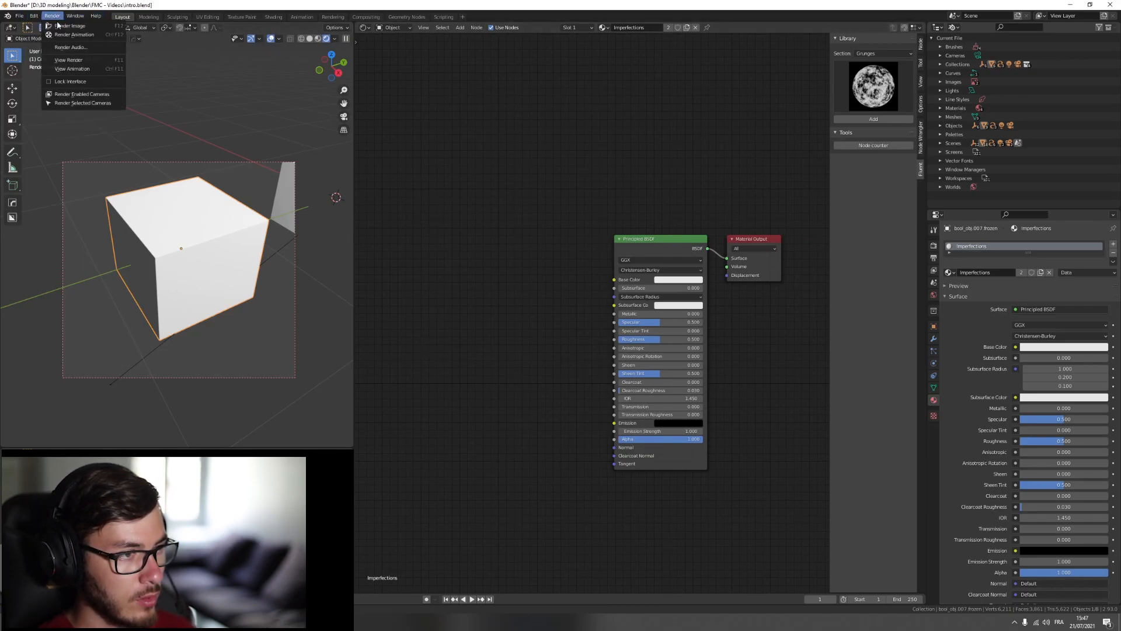
pyautogui.click(76, 15)
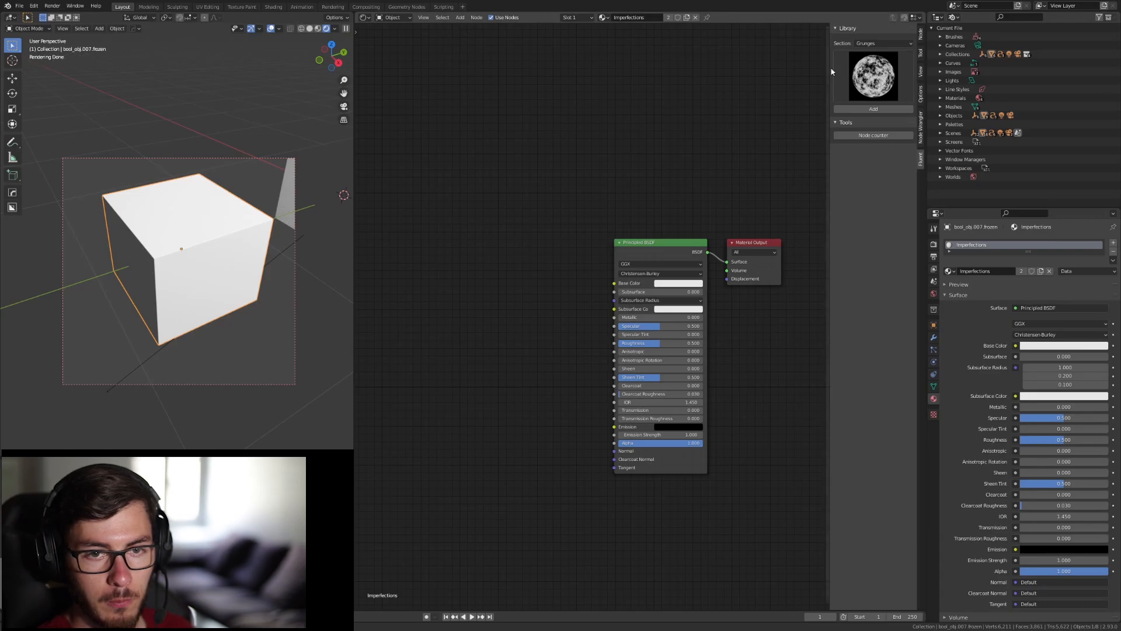
pyautogui.click(34, 6)
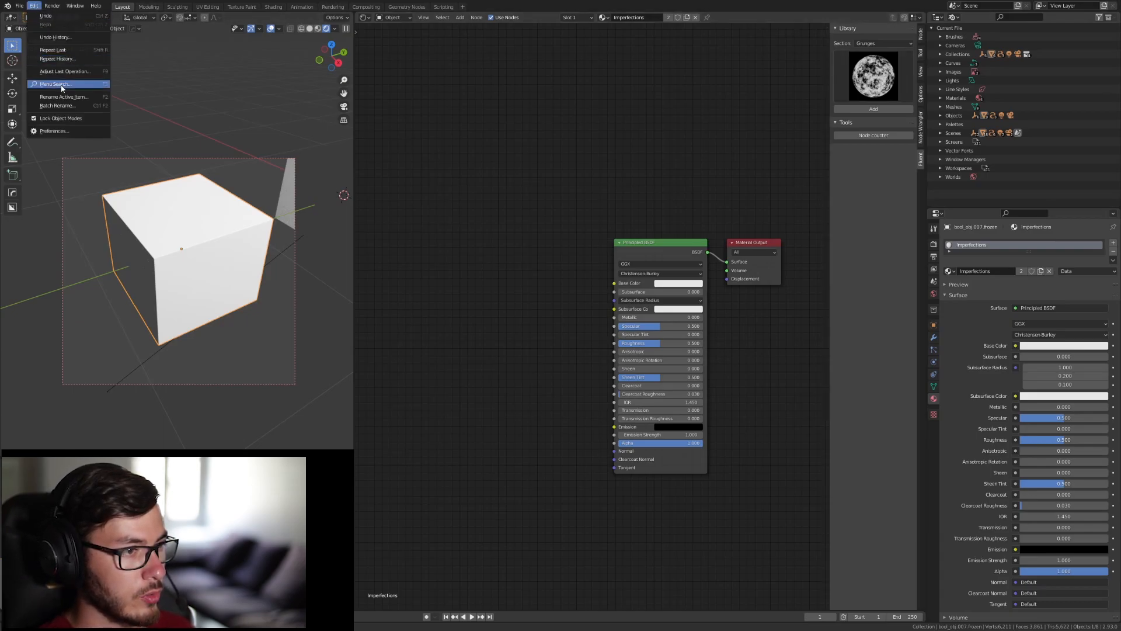
pyautogui.click(53, 130)
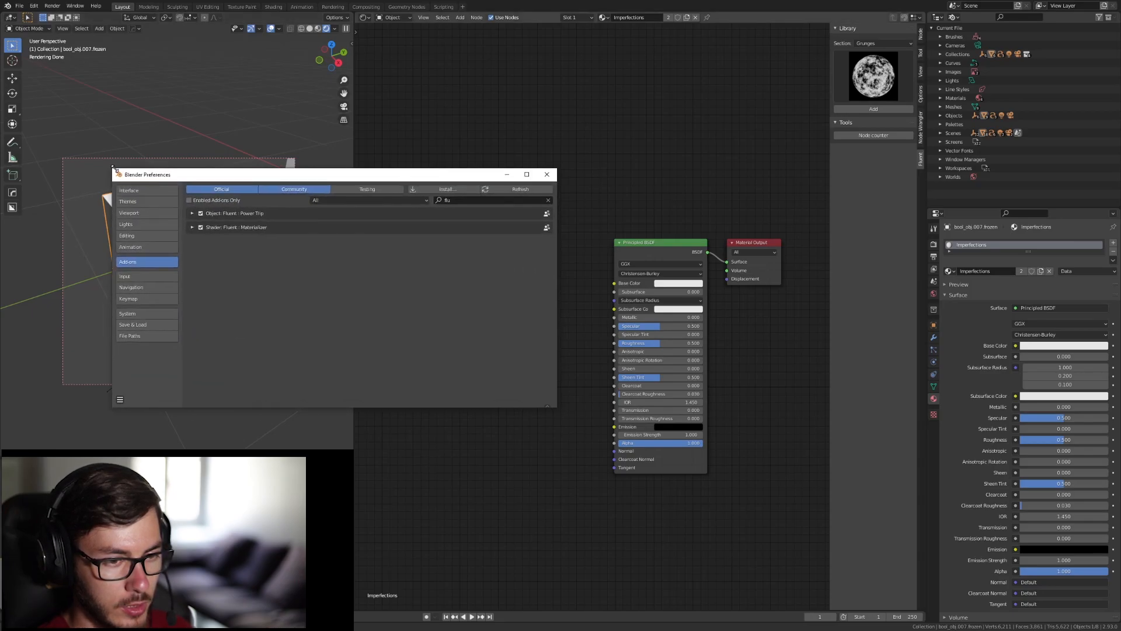
# Install the add-on from fluent_materializer.zip, expand its entry, and close Preferences.
pyautogui.click(447, 189)
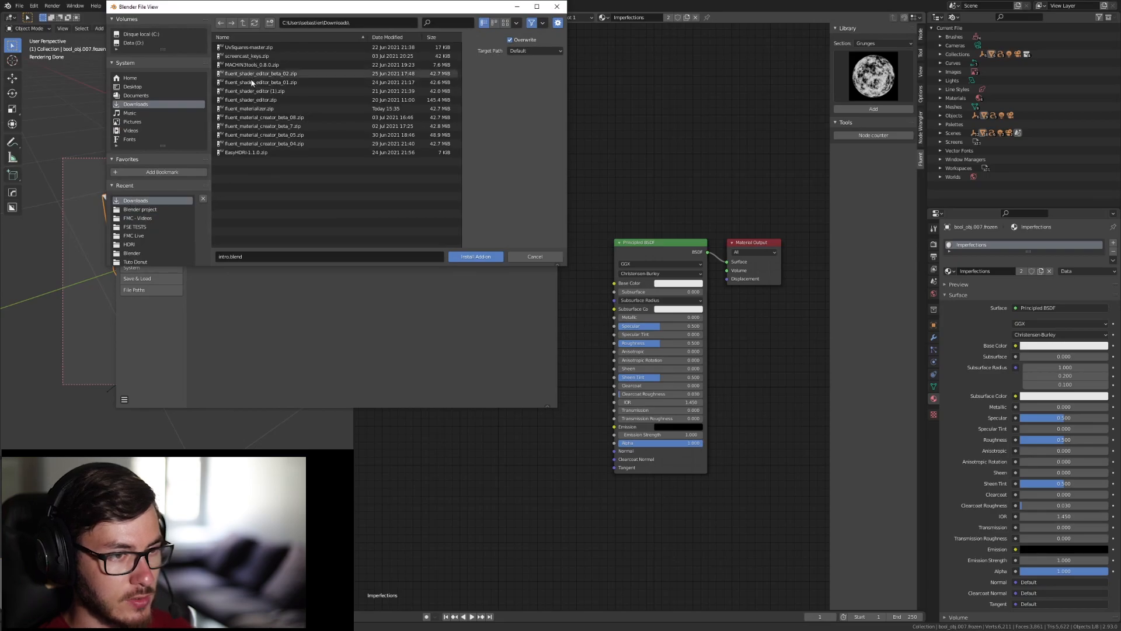
pyautogui.click(251, 108)
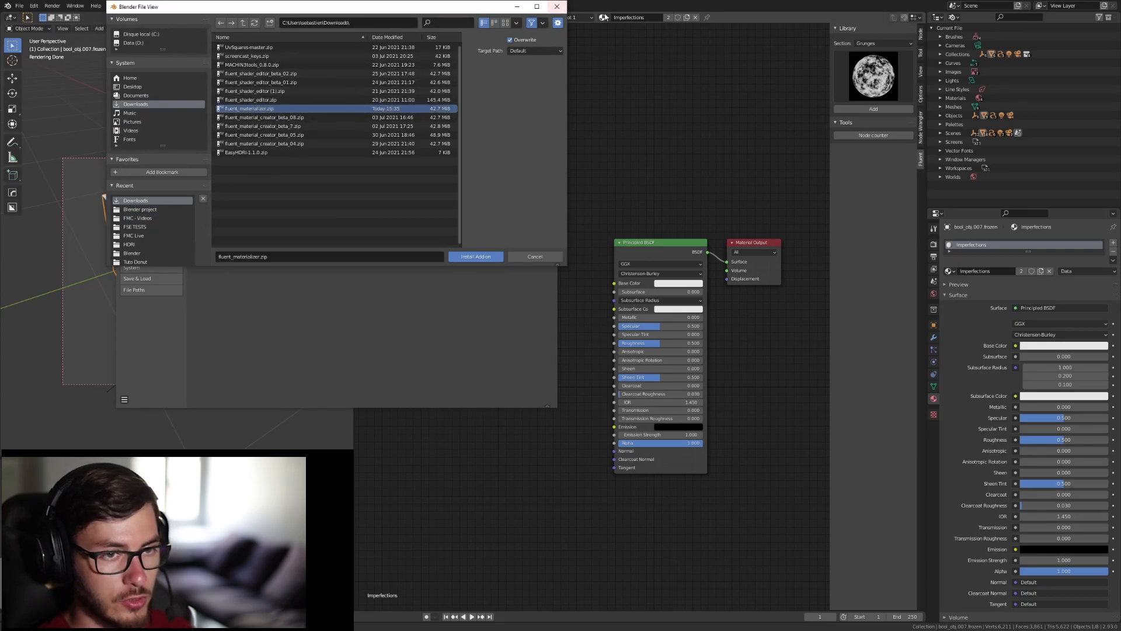
pyautogui.click(475, 256)
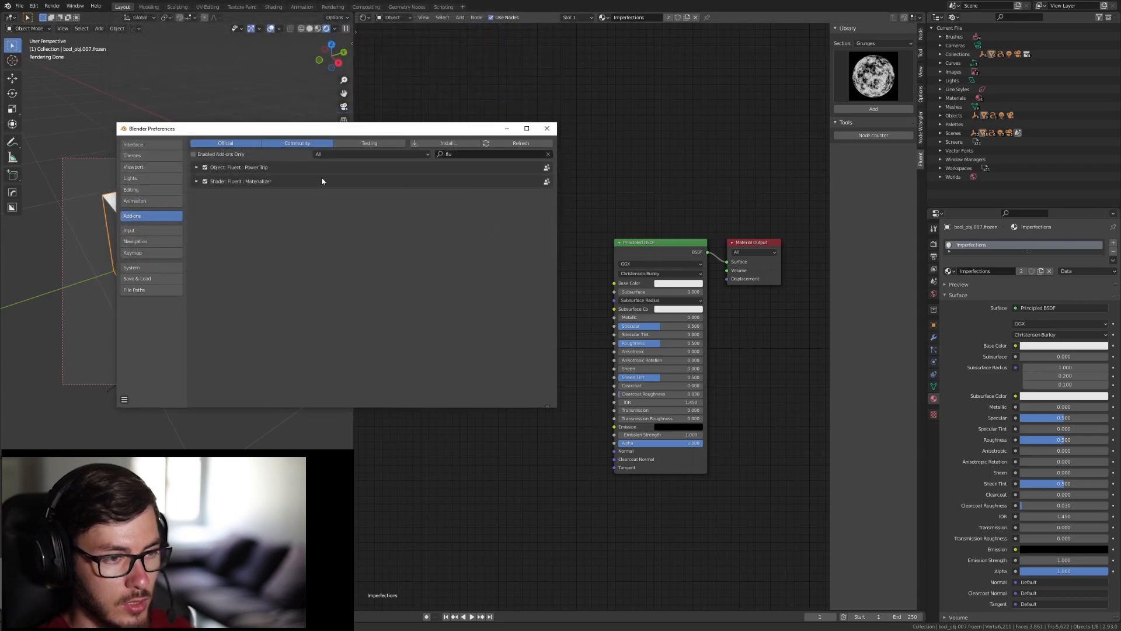
pyautogui.click(197, 181)
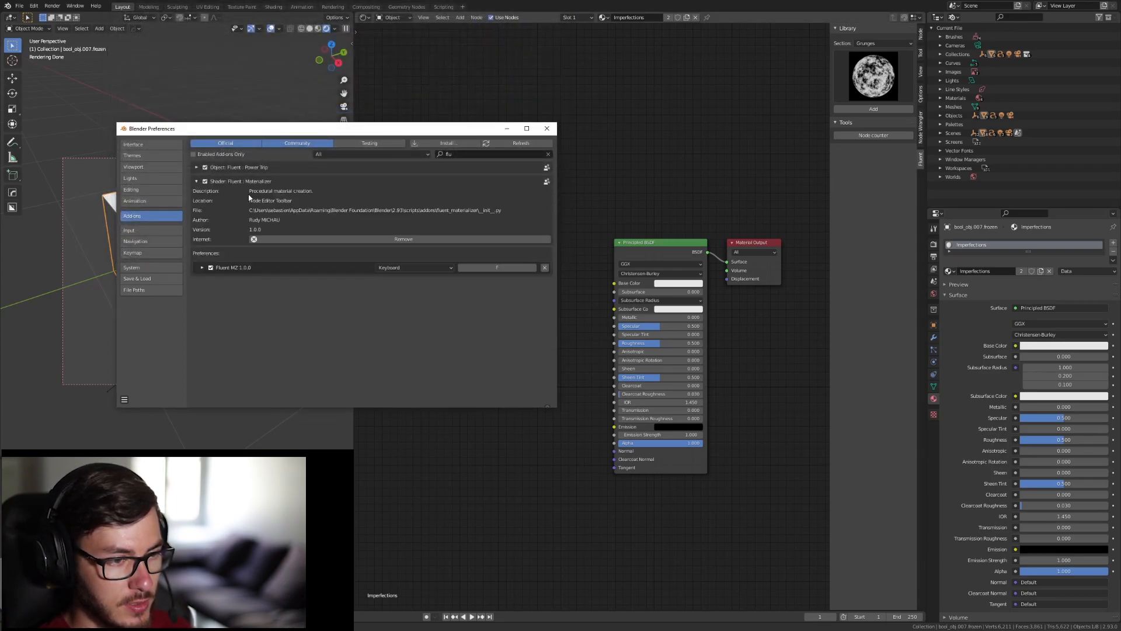
pyautogui.click(547, 128)
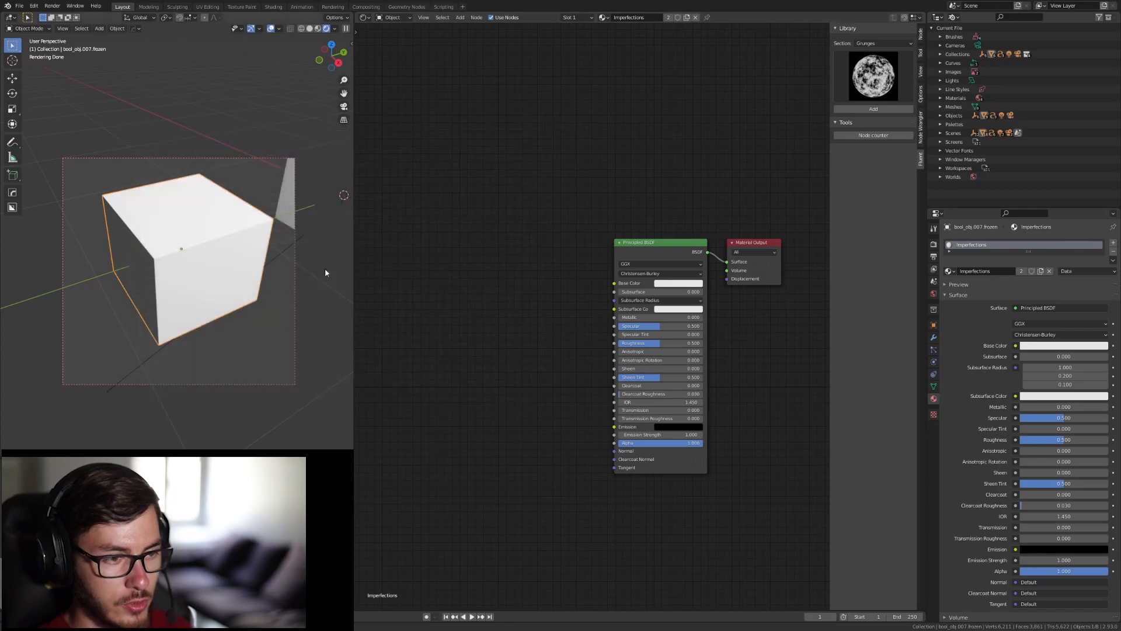
pyautogui.moveTo(513, 57)
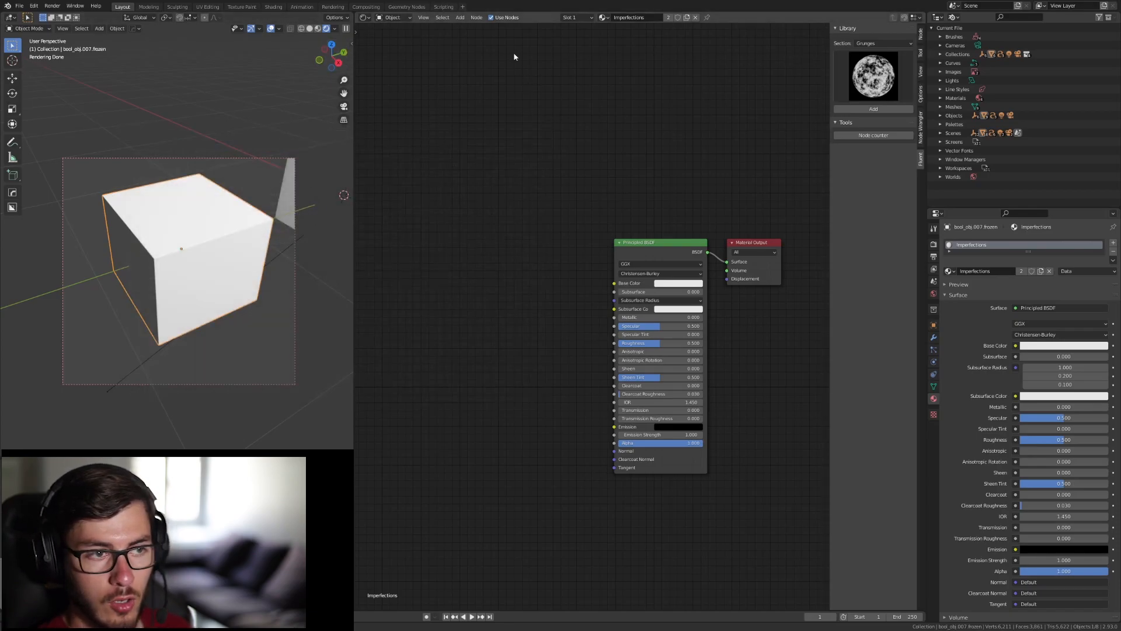
pyautogui.click(365, 17)
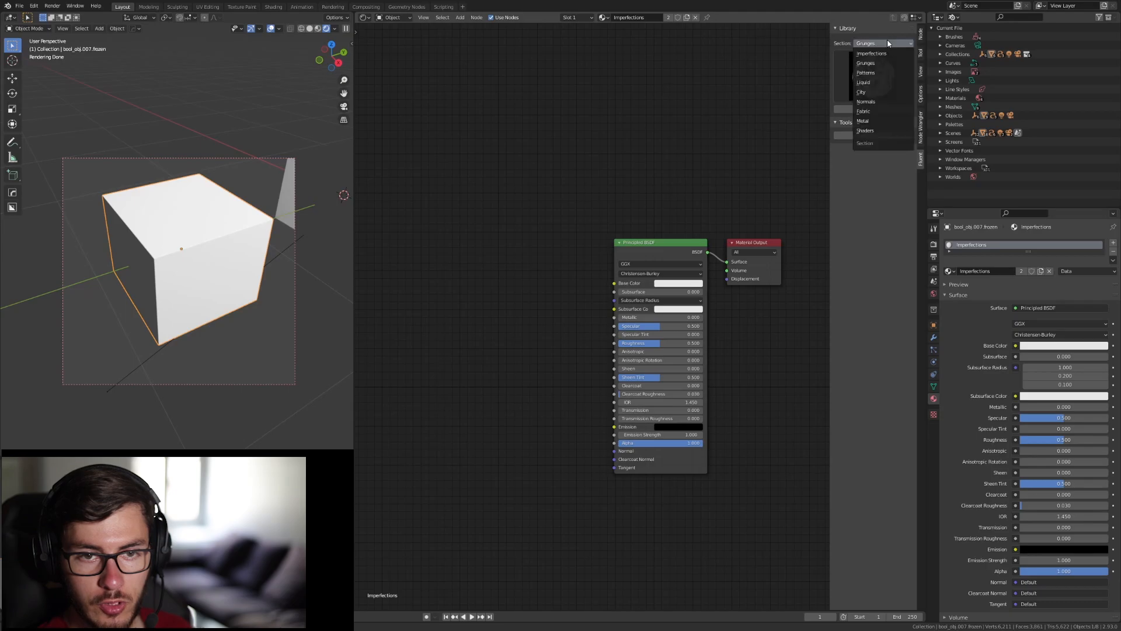
pyautogui.click(865, 63)
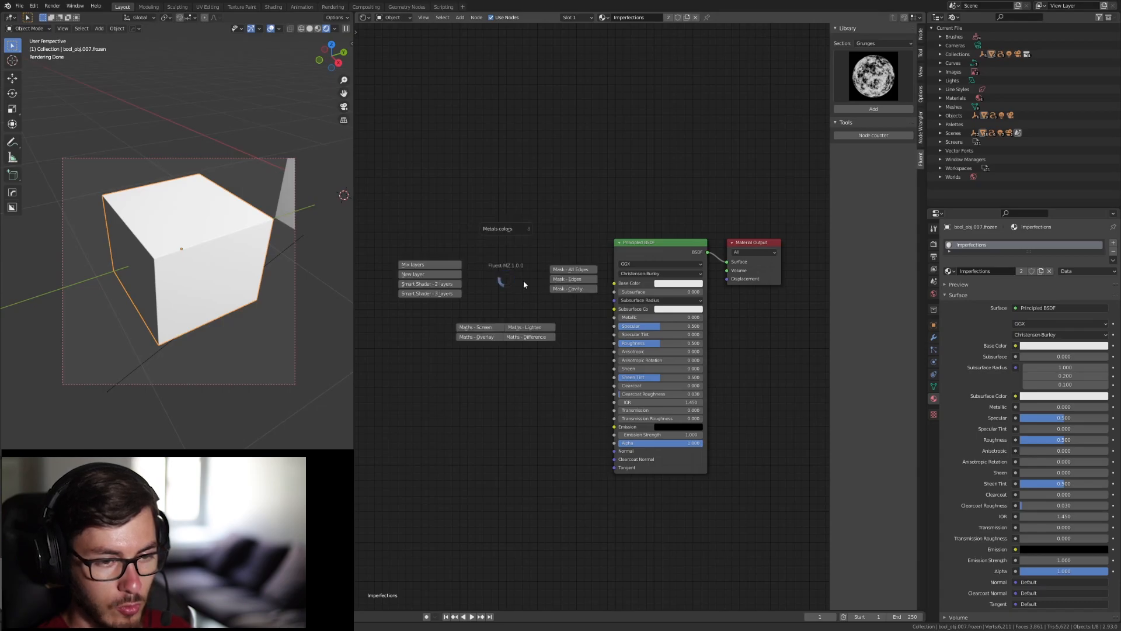
pyautogui.moveTo(597, 122)
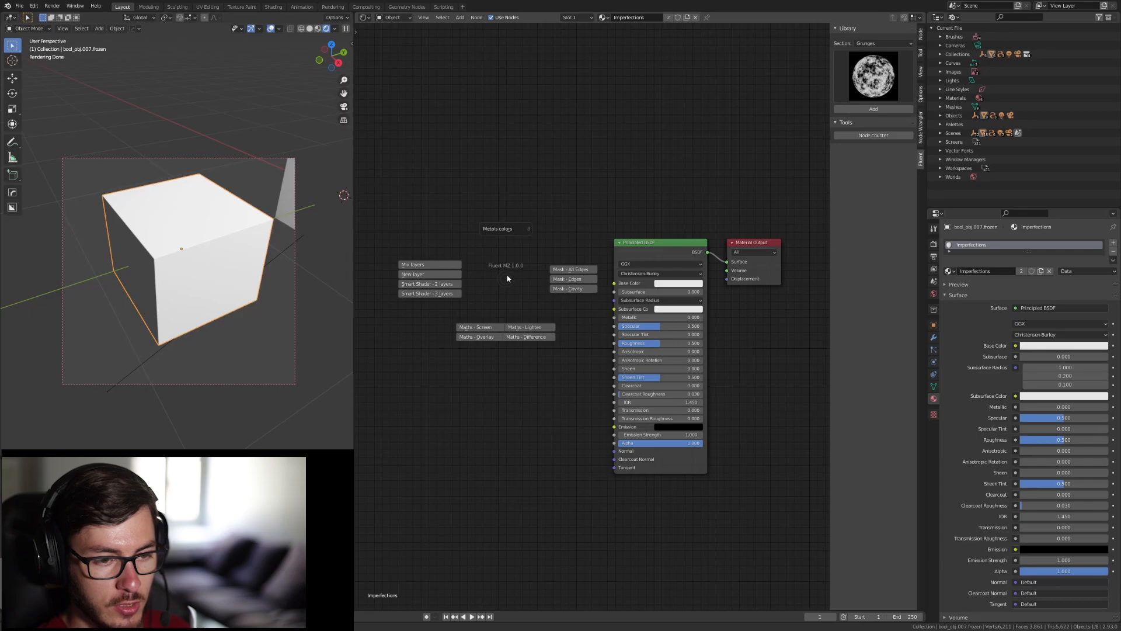
pyautogui.click(504, 229)
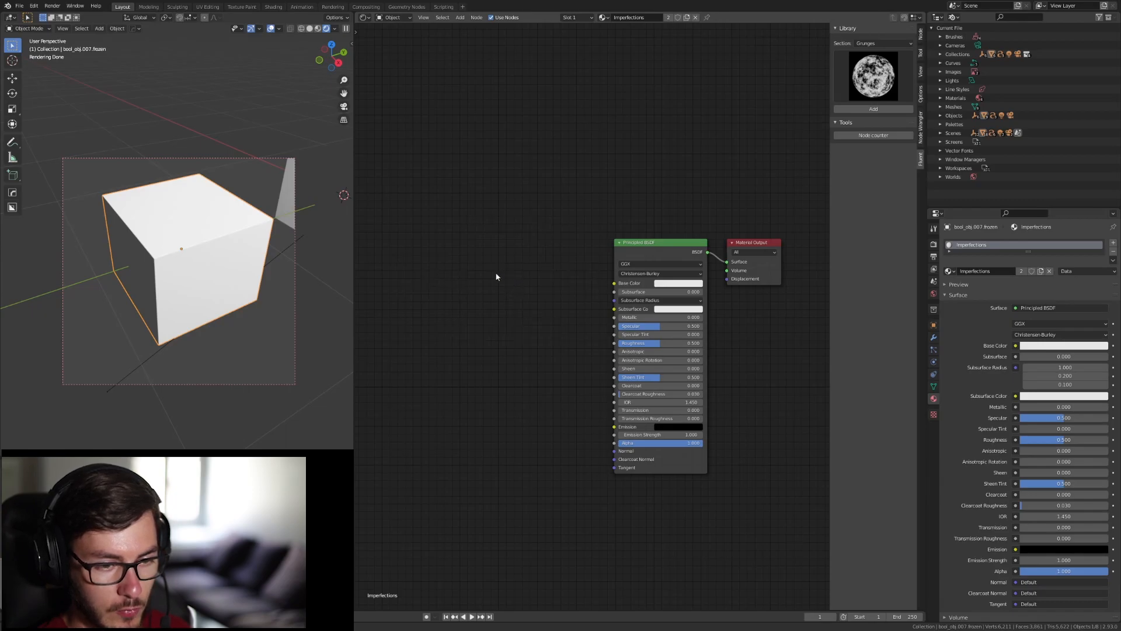
pyautogui.moveTo(468, 248)
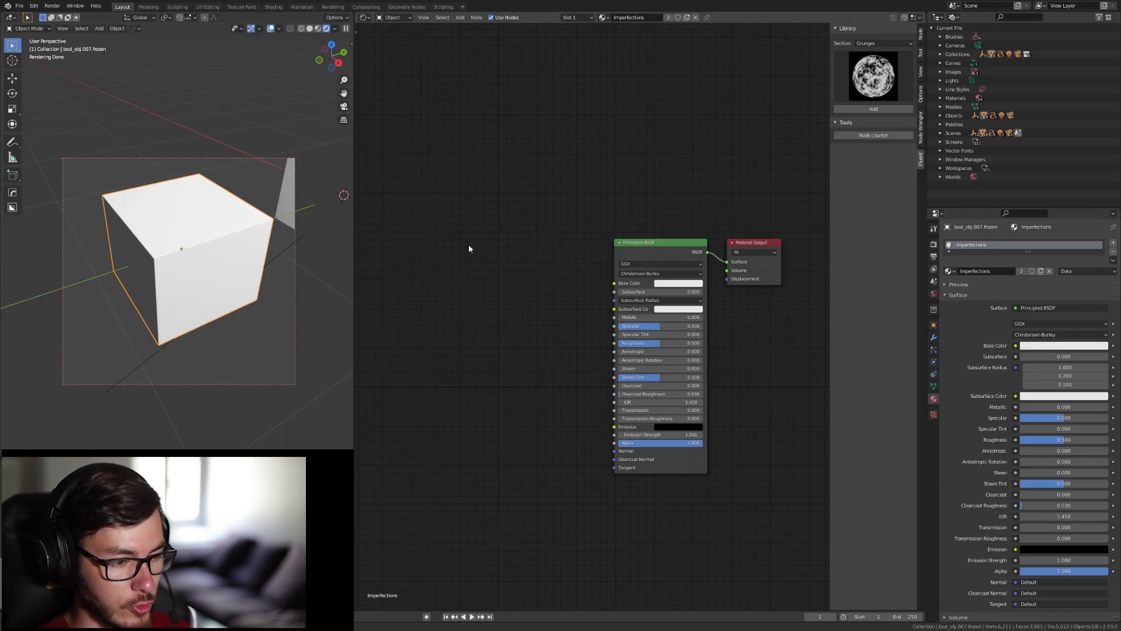
pyautogui.moveTo(518, 295)
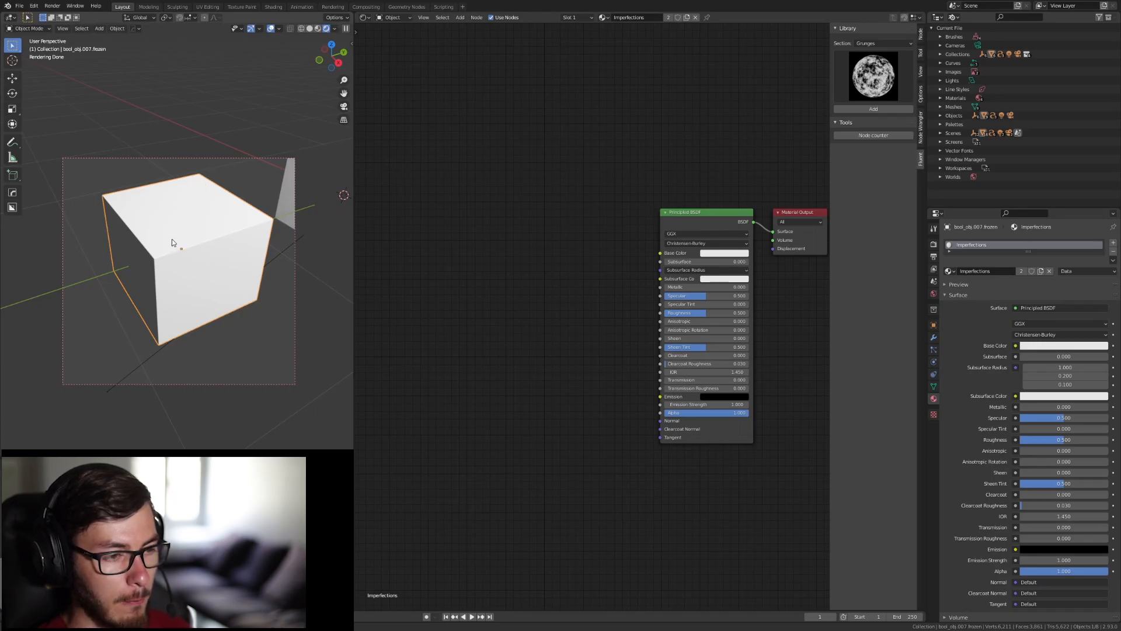
pyautogui.moveTo(202, 228)
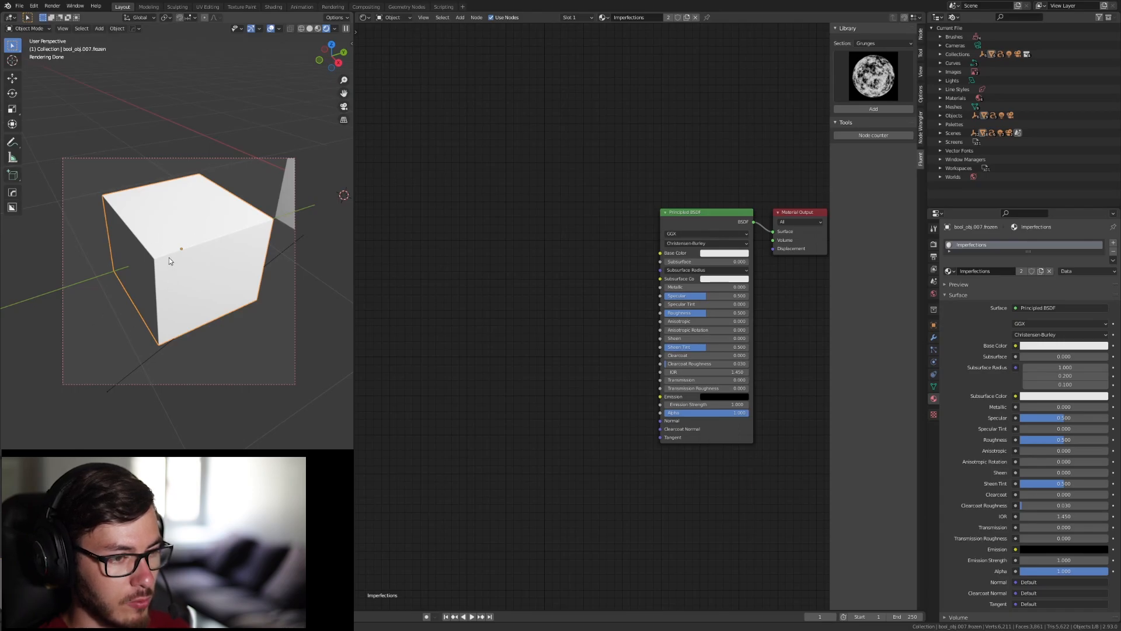
pyautogui.moveTo(188, 236)
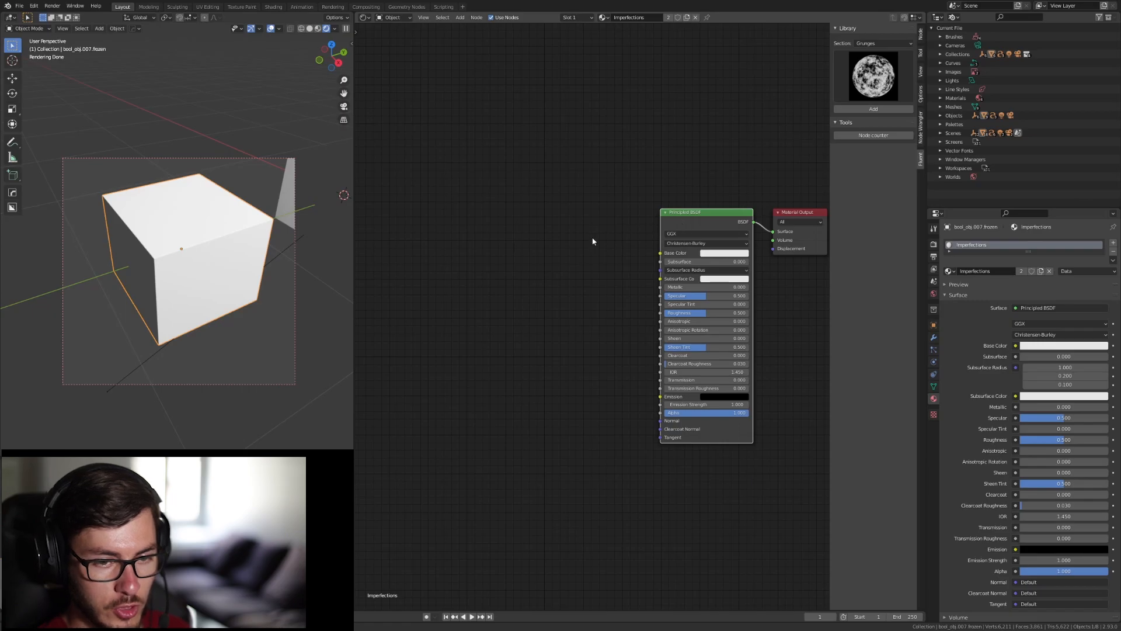
pyautogui.moveTo(496, 268)
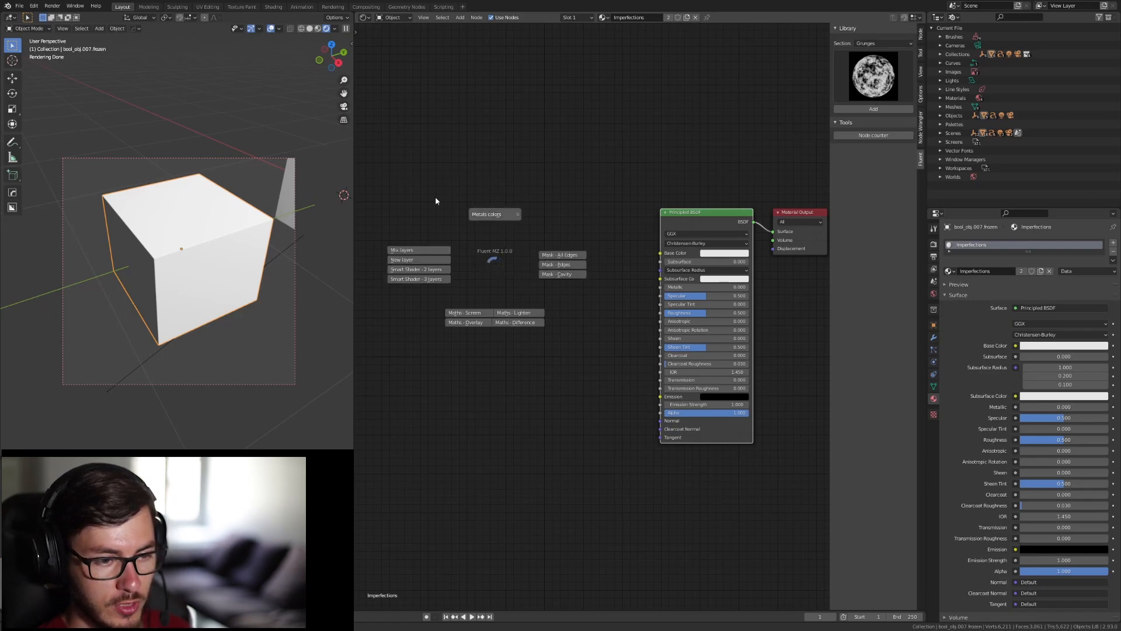
pyautogui.click(494, 213)
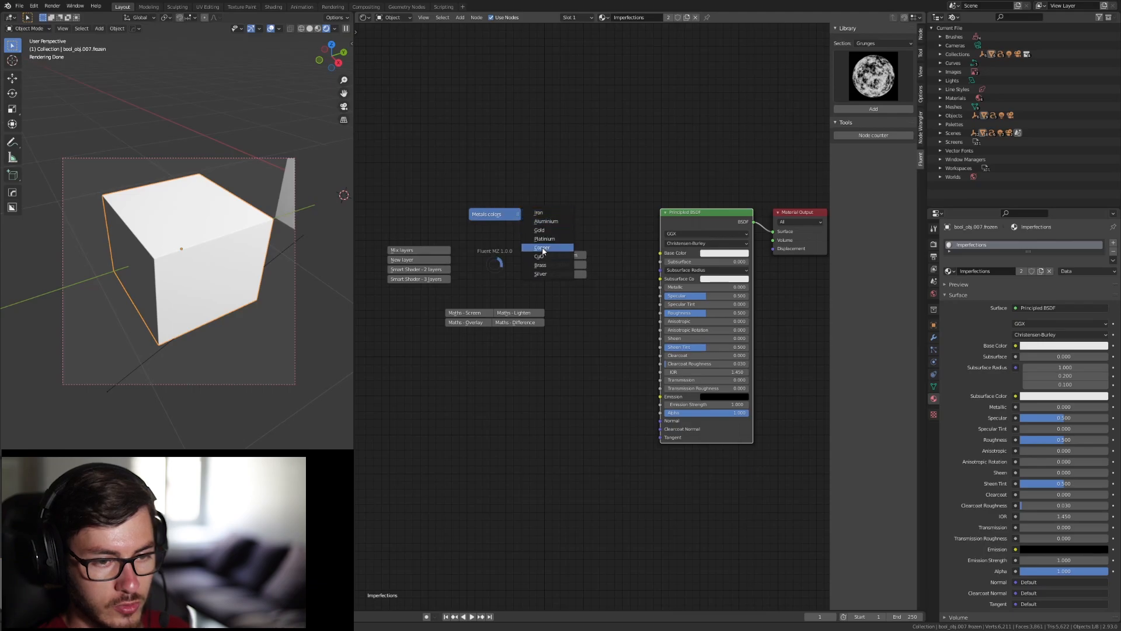
pyautogui.moveTo(543, 239)
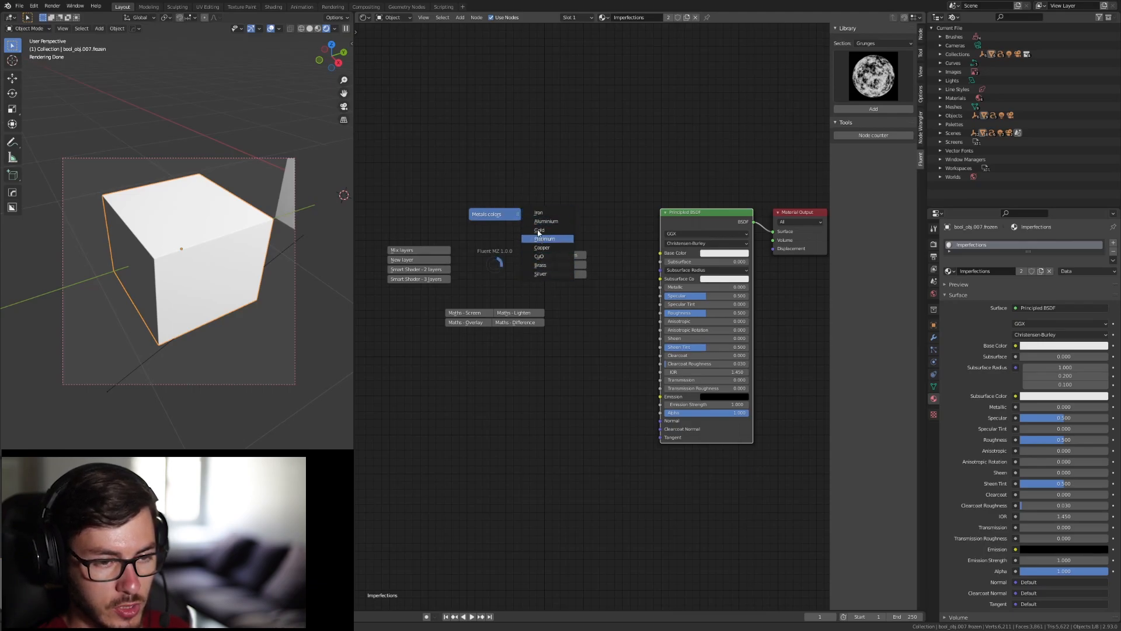
pyautogui.moveTo(542, 273)
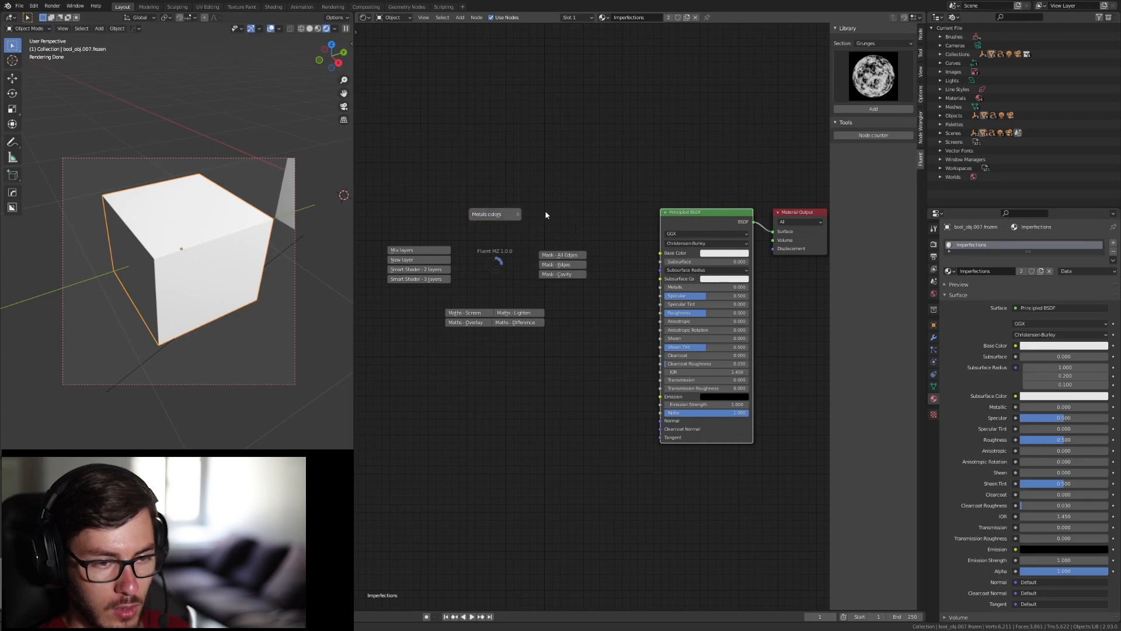
pyautogui.click(495, 214)
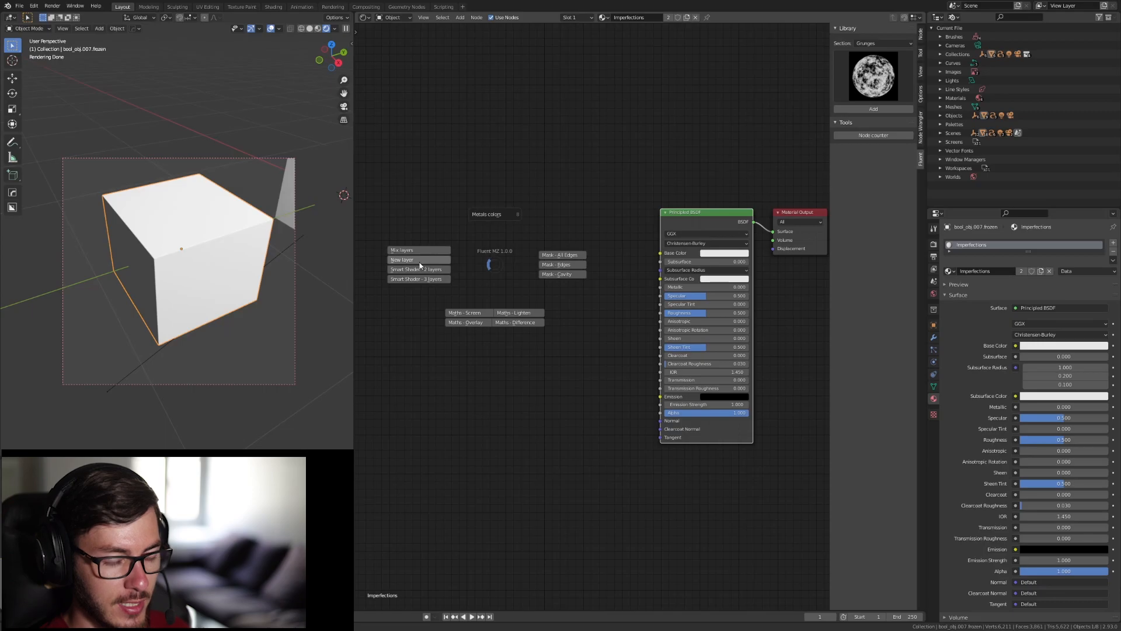
pyautogui.moveTo(420, 265)
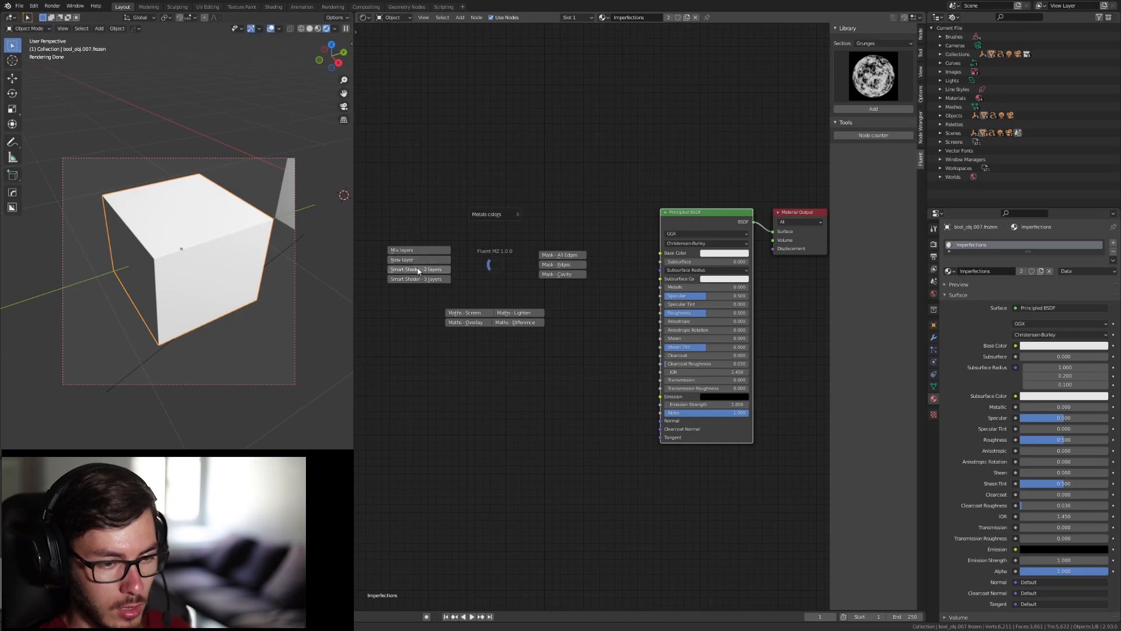
# Add a Smart Shader - 2 layers setup and color the top Layer red.
pyautogui.click(417, 269)
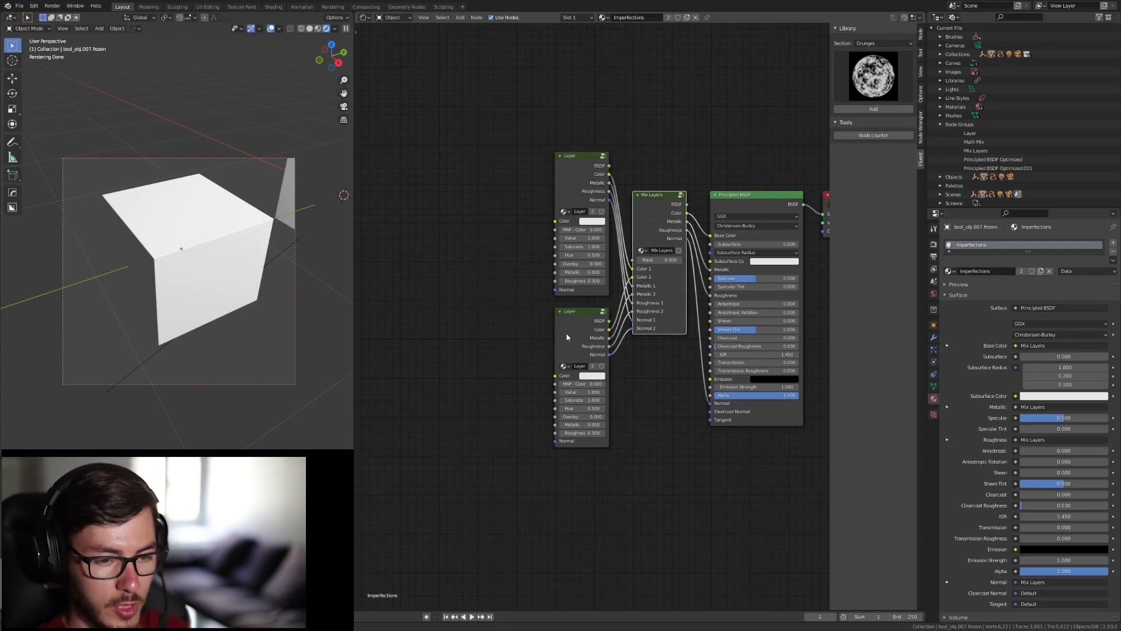
pyautogui.moveTo(653, 259)
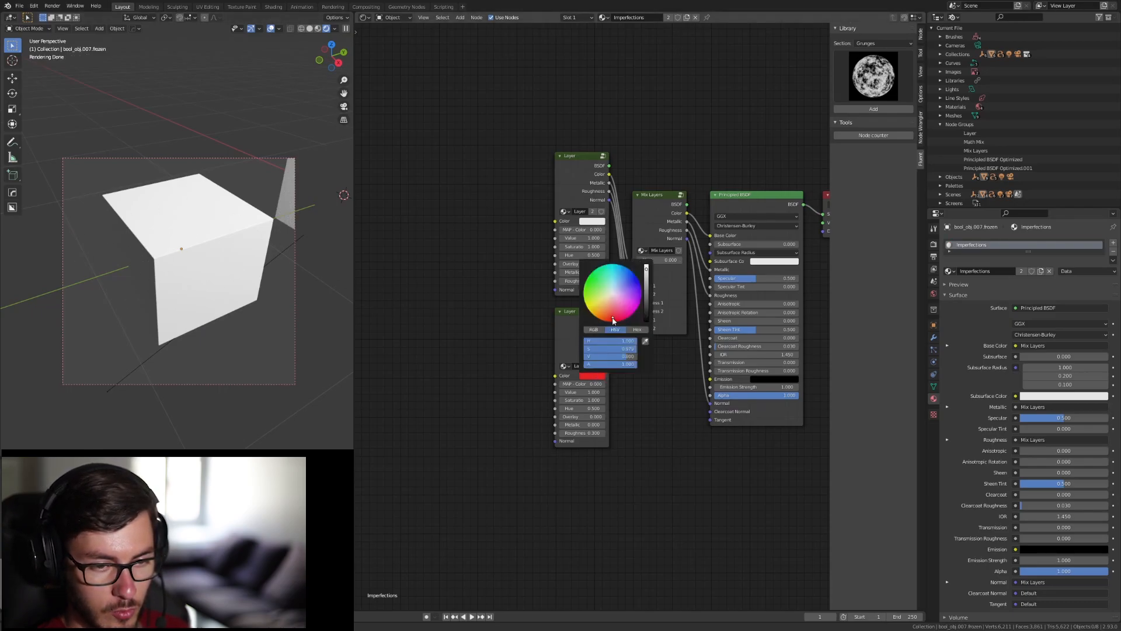
pyautogui.click(612, 293)
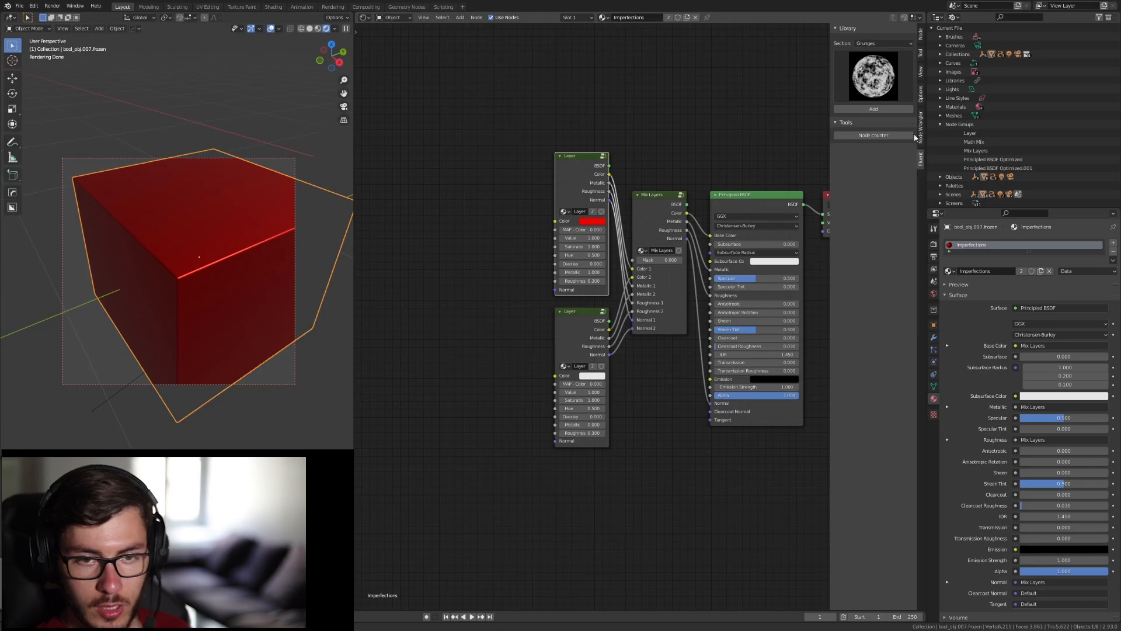
# From the library's Imperfections section, add the Scratches texture node to the material.
pyautogui.click(879, 43)
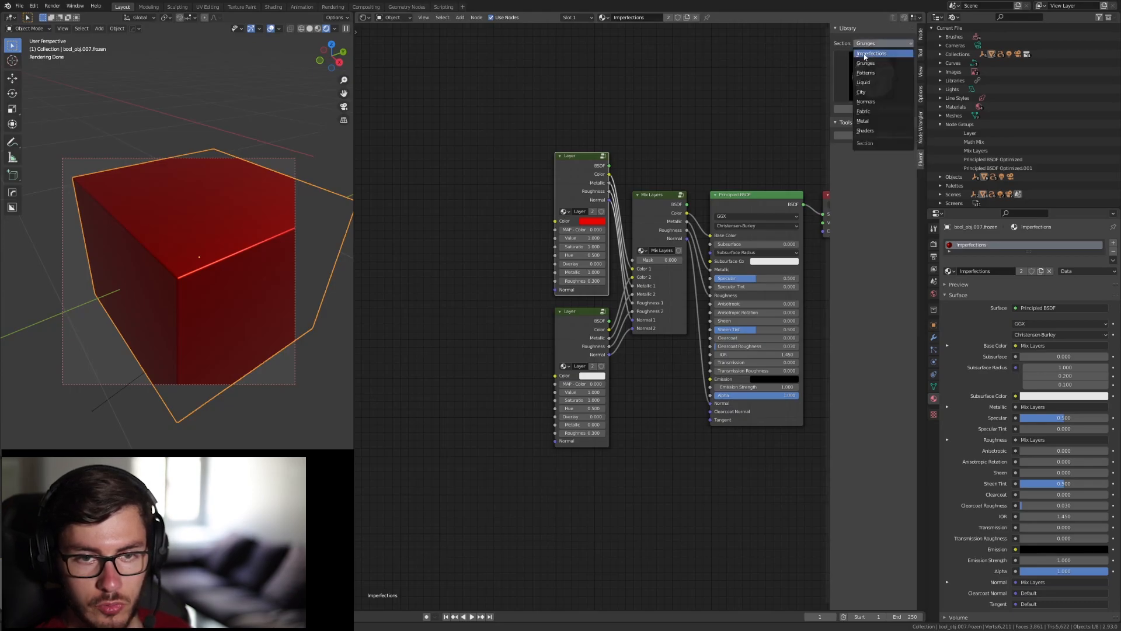
pyautogui.click(872, 53)
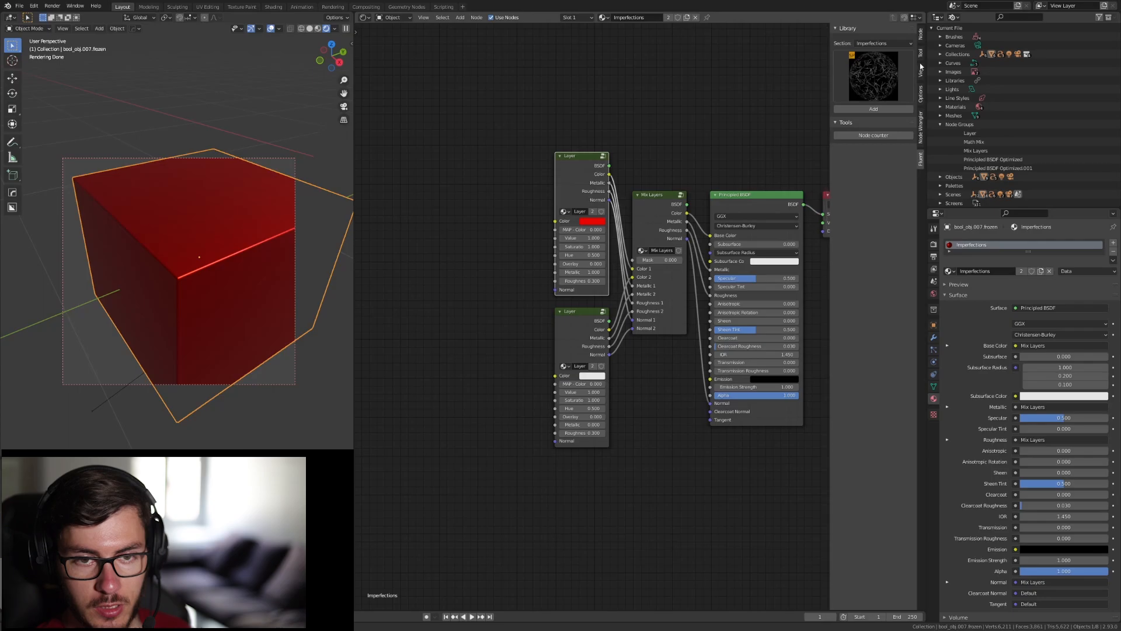
pyautogui.click(873, 77)
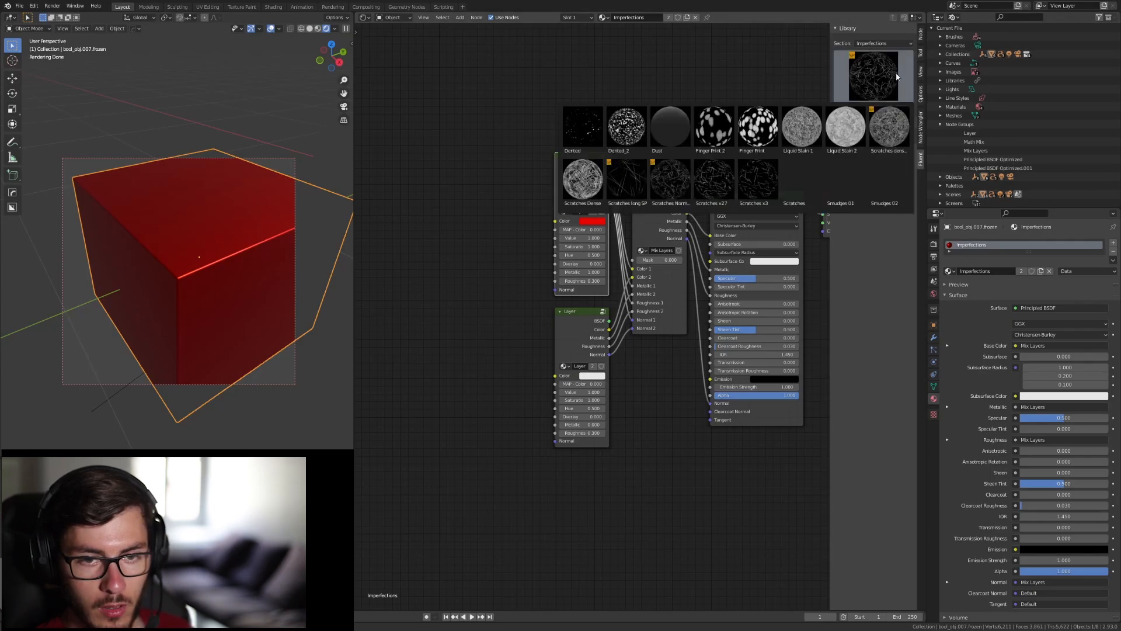
pyautogui.click(757, 178)
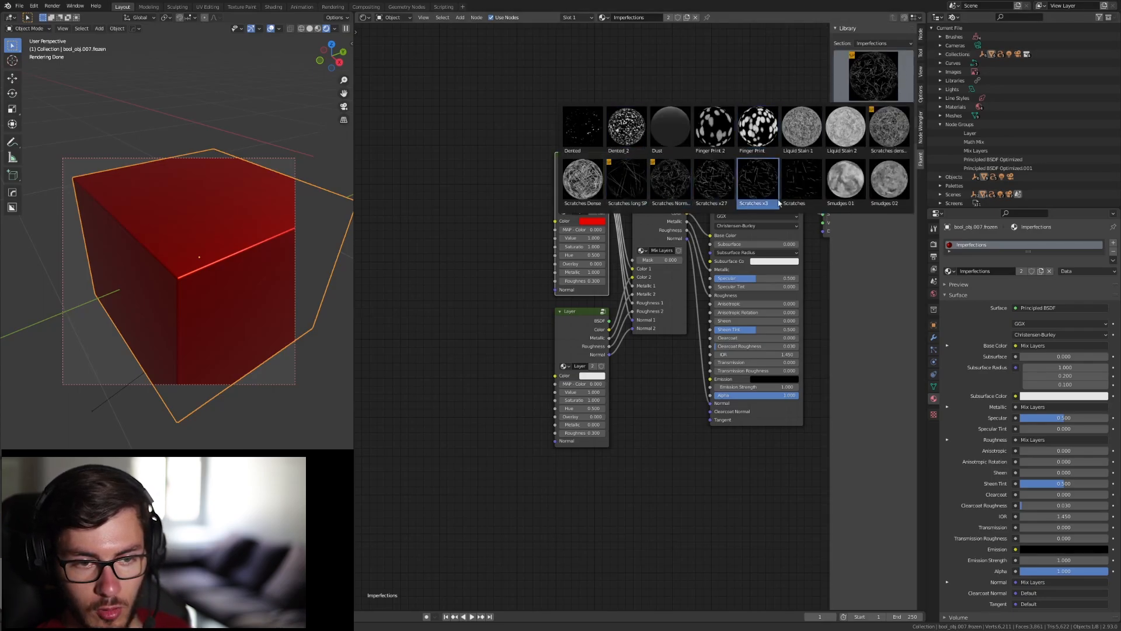
pyautogui.click(801, 179)
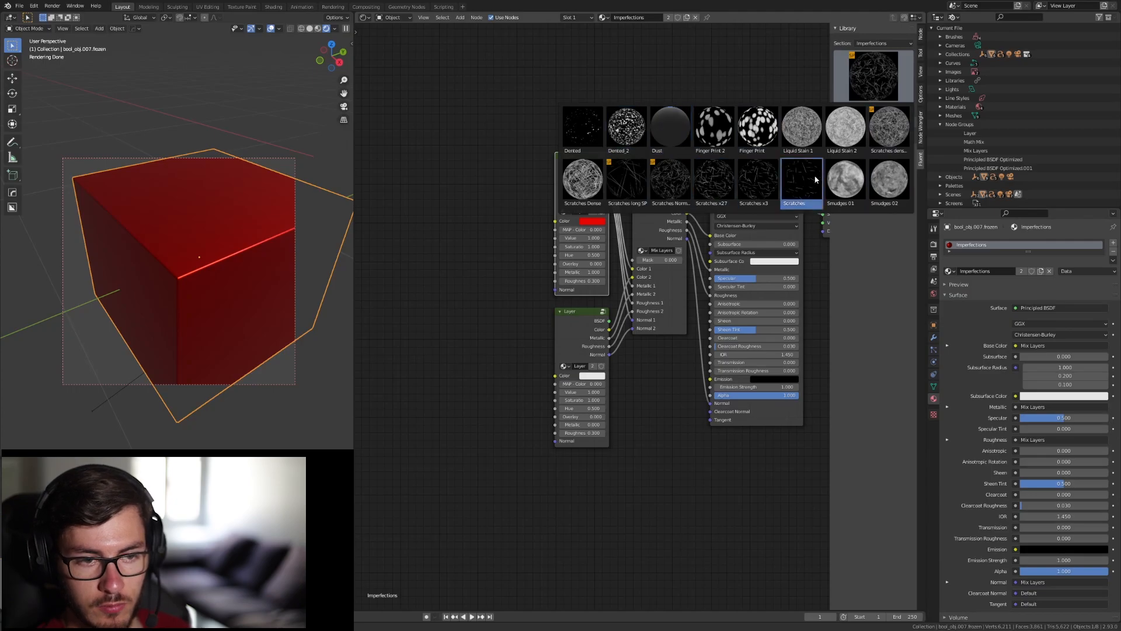
pyautogui.click(626, 182)
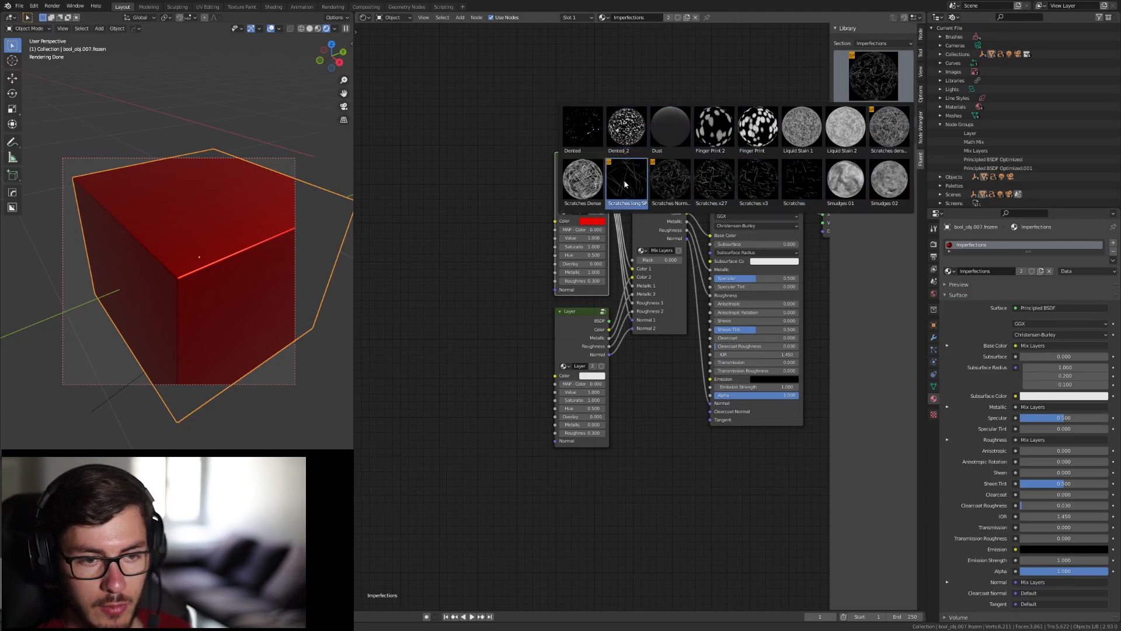
pyautogui.click(800, 181)
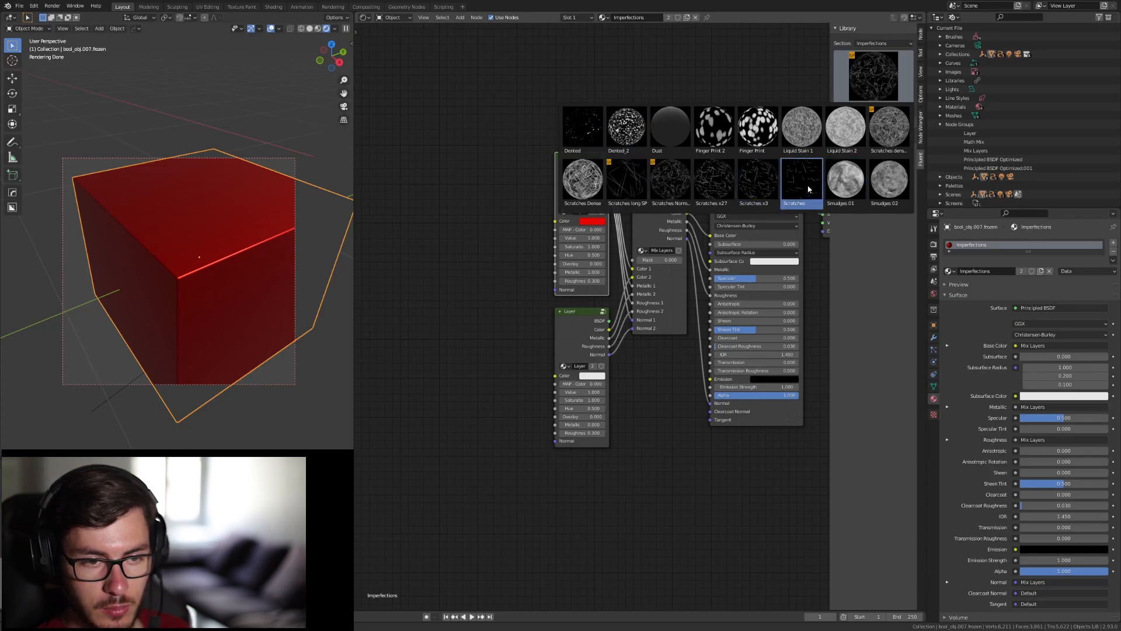
pyautogui.click(802, 179)
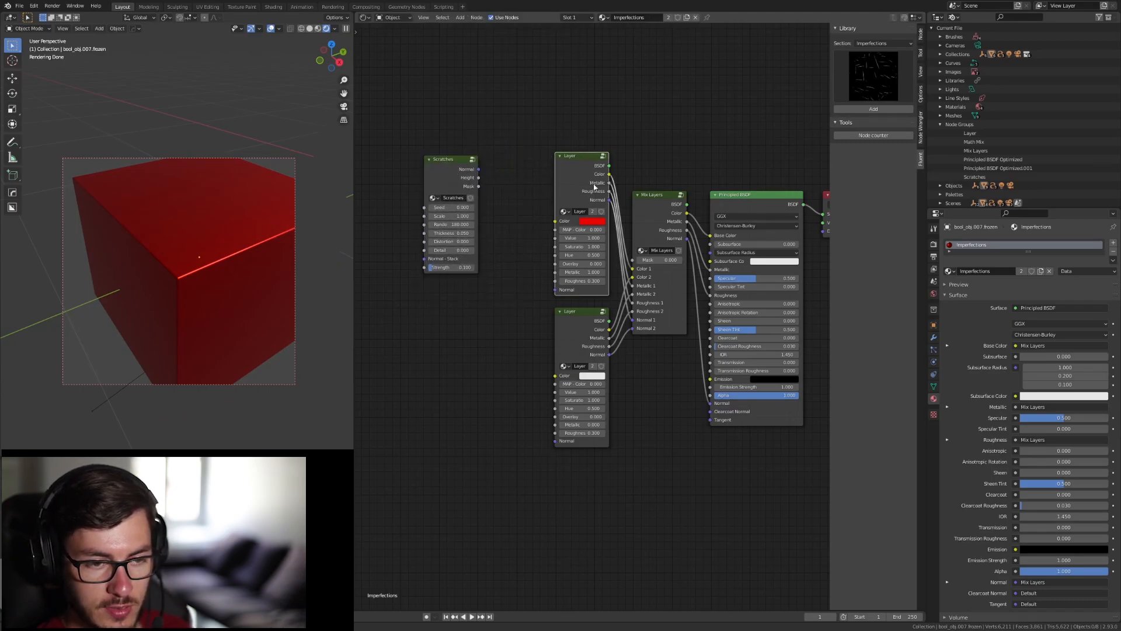
pyautogui.moveTo(461, 168)
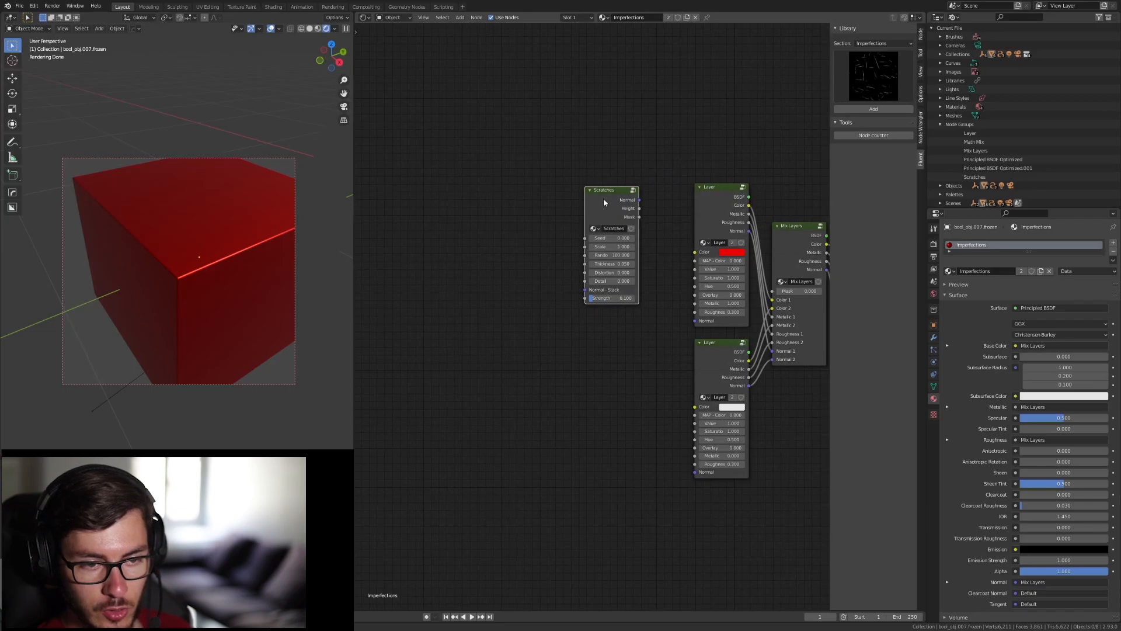
pyautogui.moveTo(617, 206)
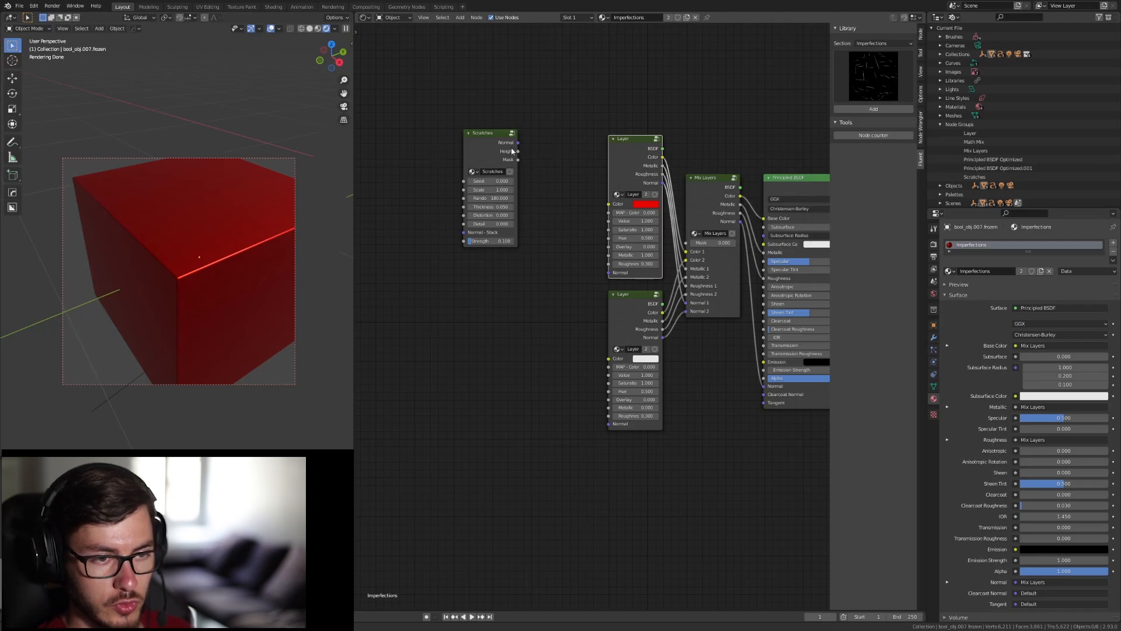
pyautogui.moveTo(525, 163)
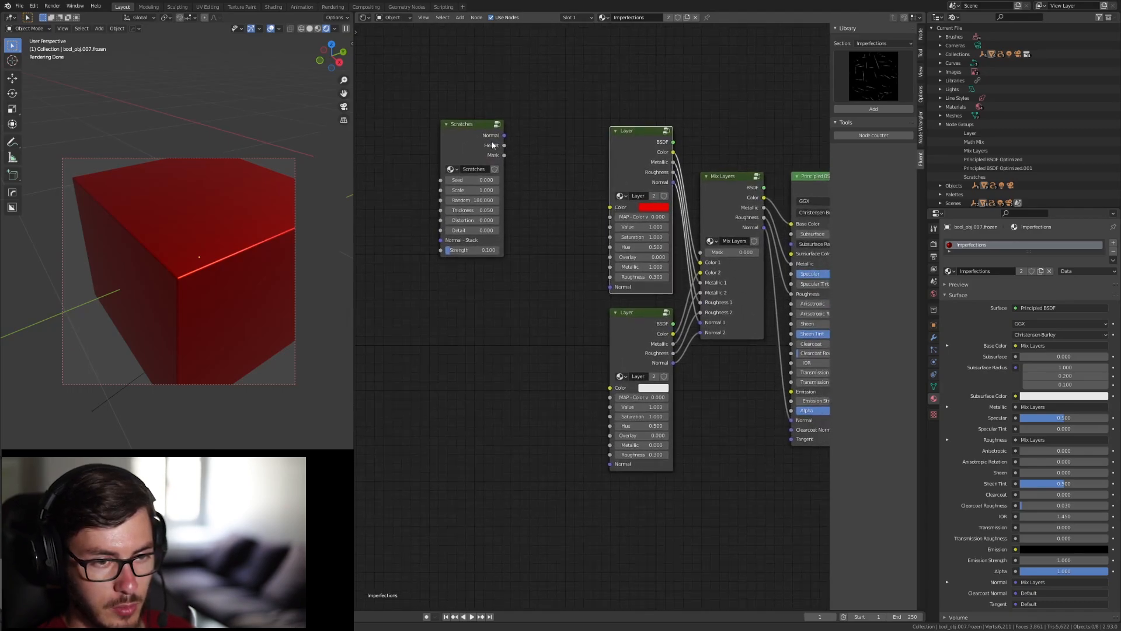
# Link the Scratches Mask output into the Mix Layers mask and tidy the node's position.
pyautogui.moveTo(461, 124); pyautogui.dragTo(475, 253)
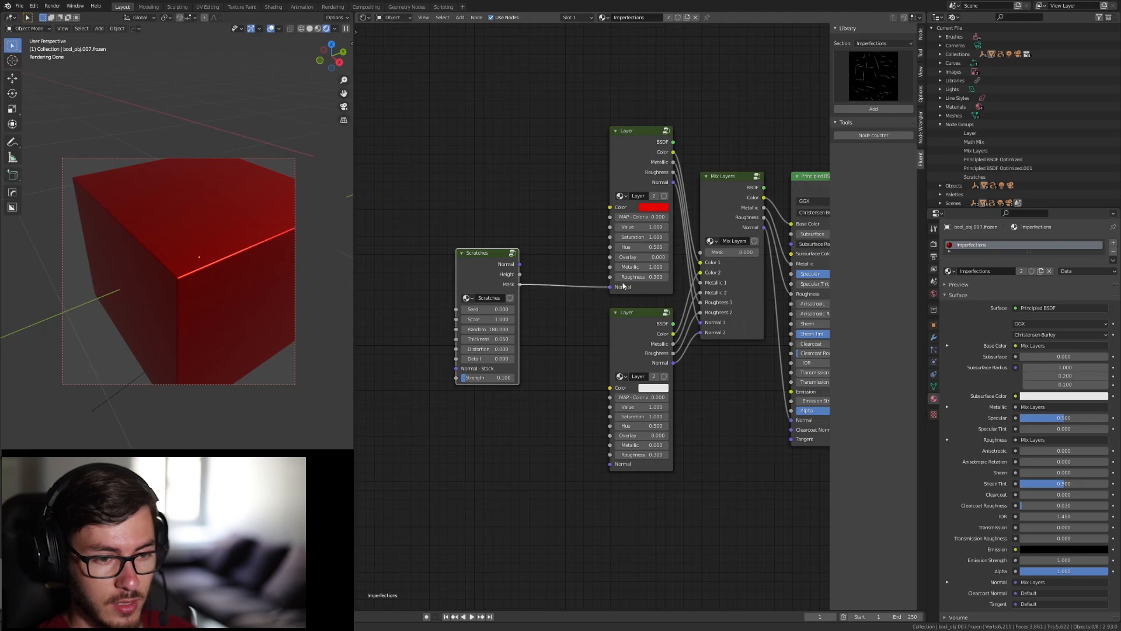
pyautogui.moveTo(518, 284); pyautogui.dragTo(710, 252)
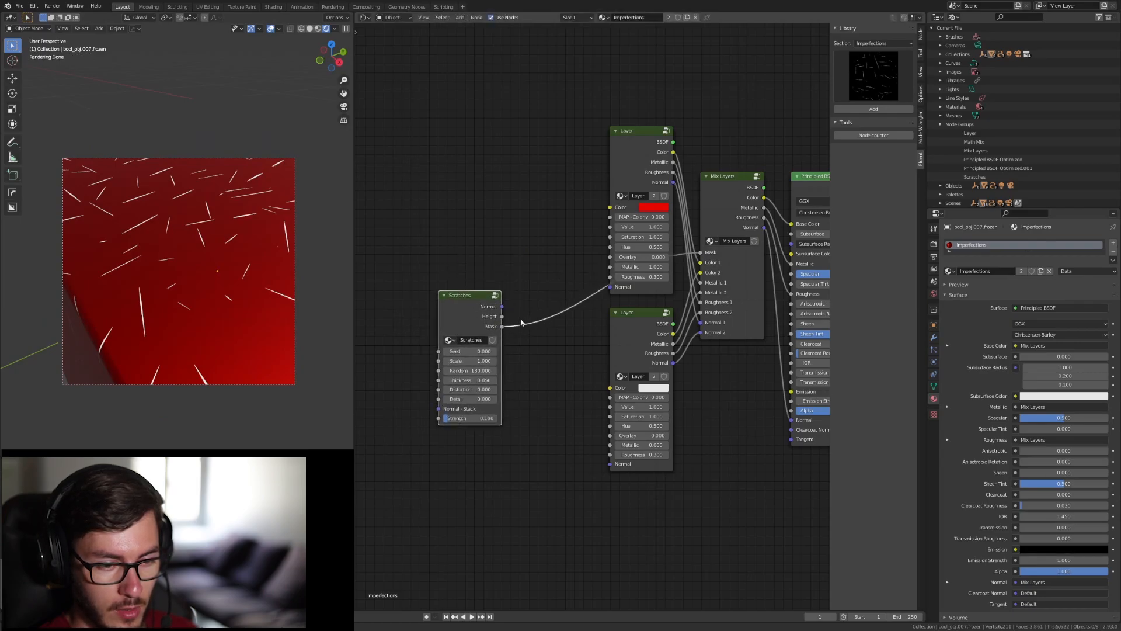
pyautogui.moveTo(469, 294); pyautogui.dragTo(501, 286)
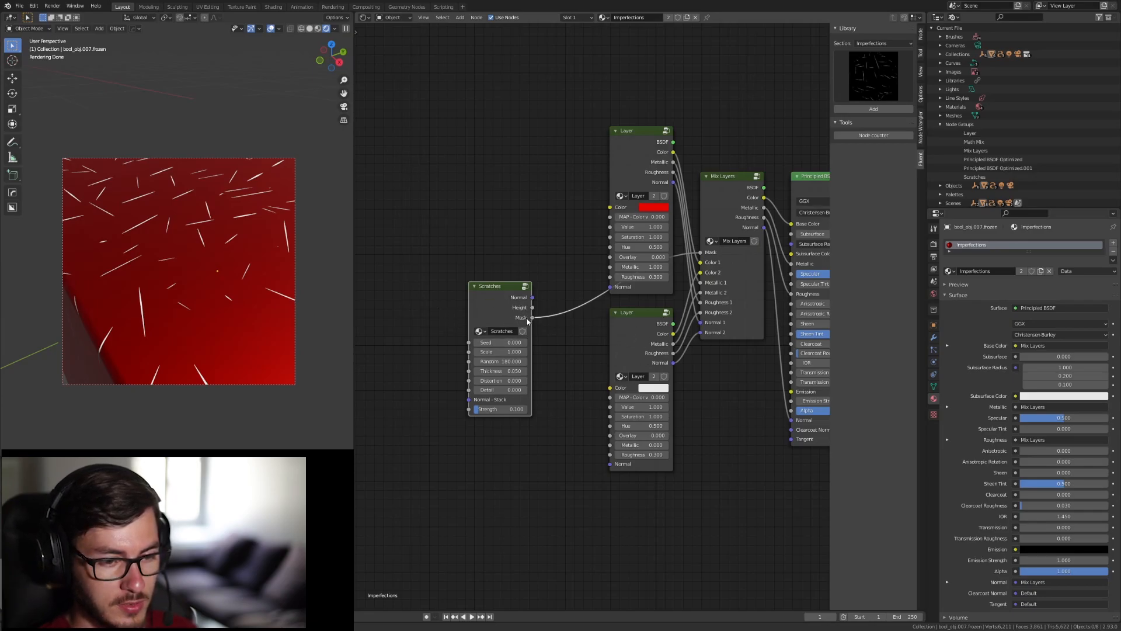
pyautogui.moveTo(520, 294)
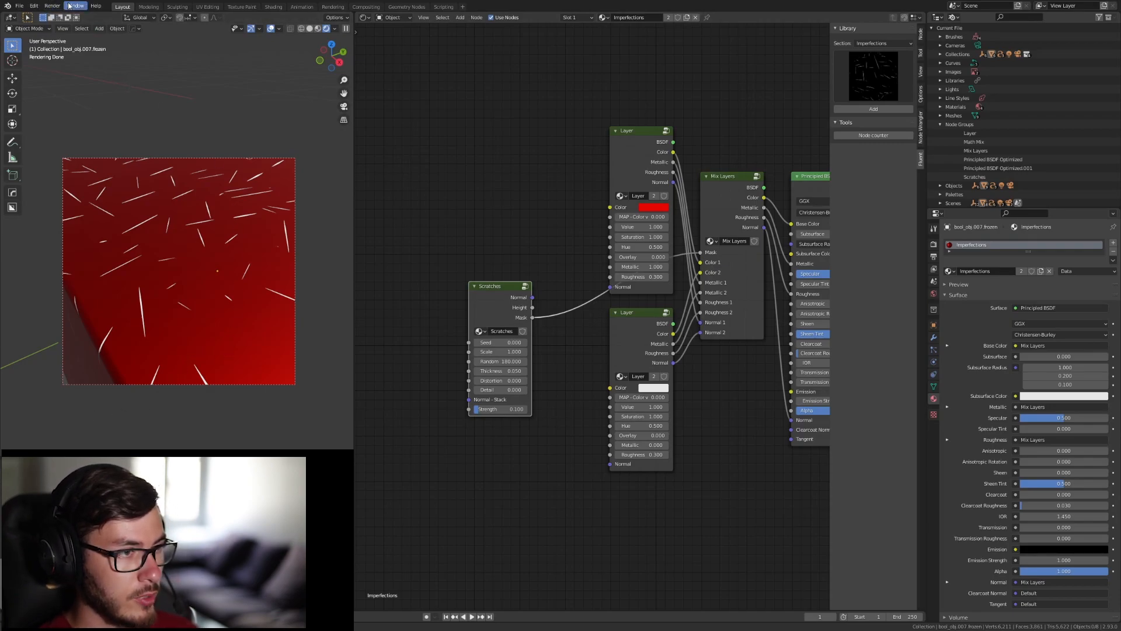
# Reopen Preferences enlarged, filter add-ons by 'node', and check Node Wrangler is enabled.
pyautogui.click(34, 6)
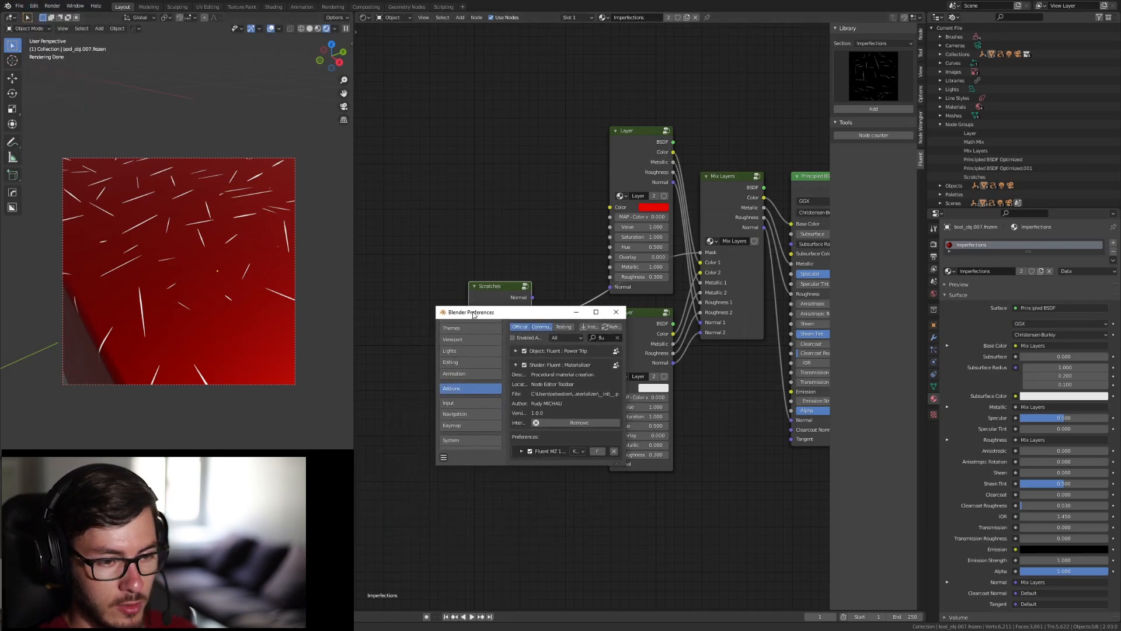
pyautogui.moveTo(471, 312); pyautogui.dragTo(164, 164)
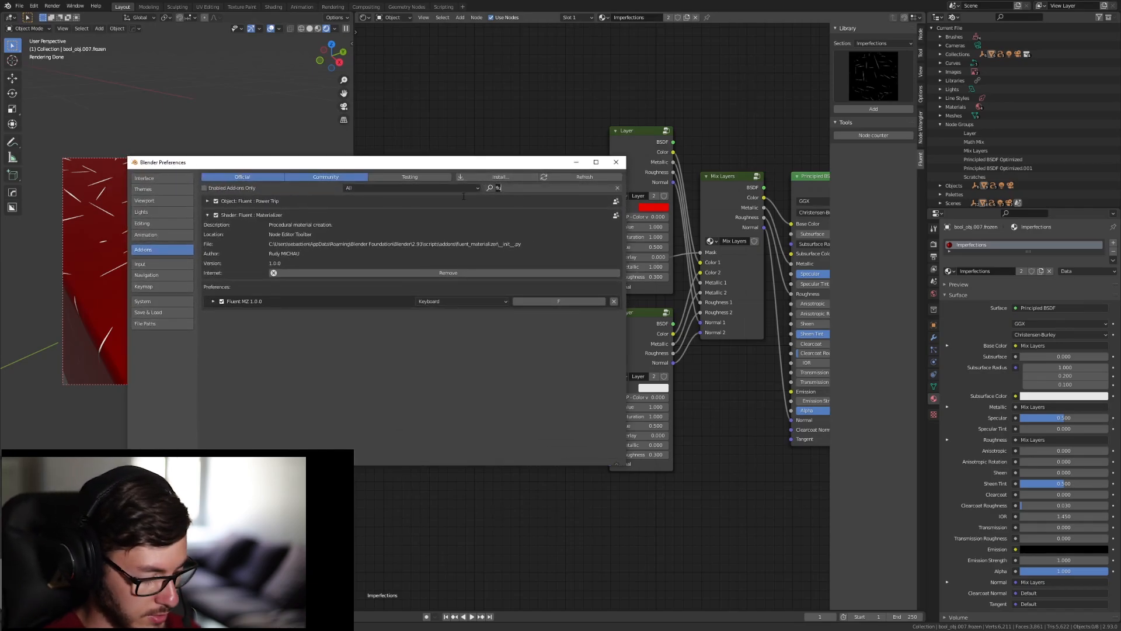
pyautogui.write('node')
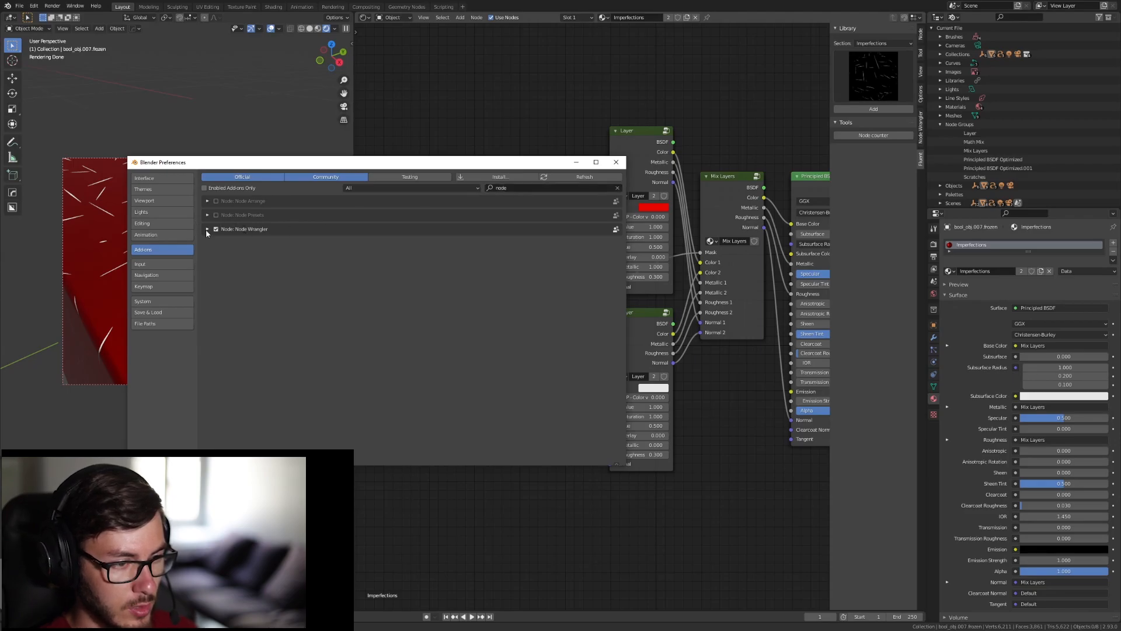
pyautogui.click(208, 229)
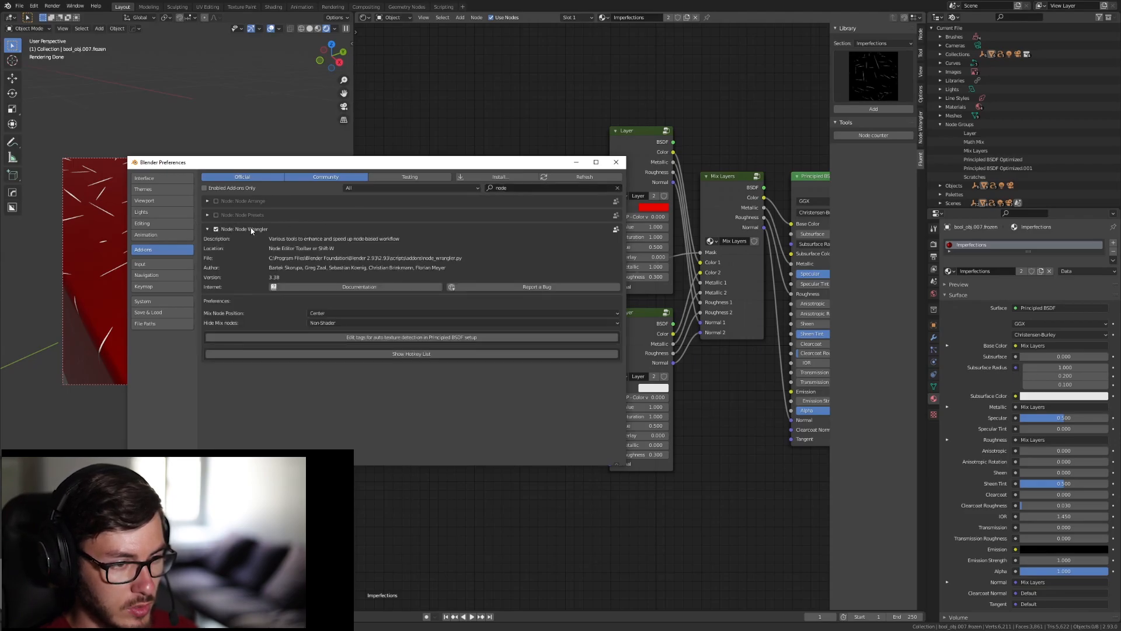
pyautogui.click(207, 228)
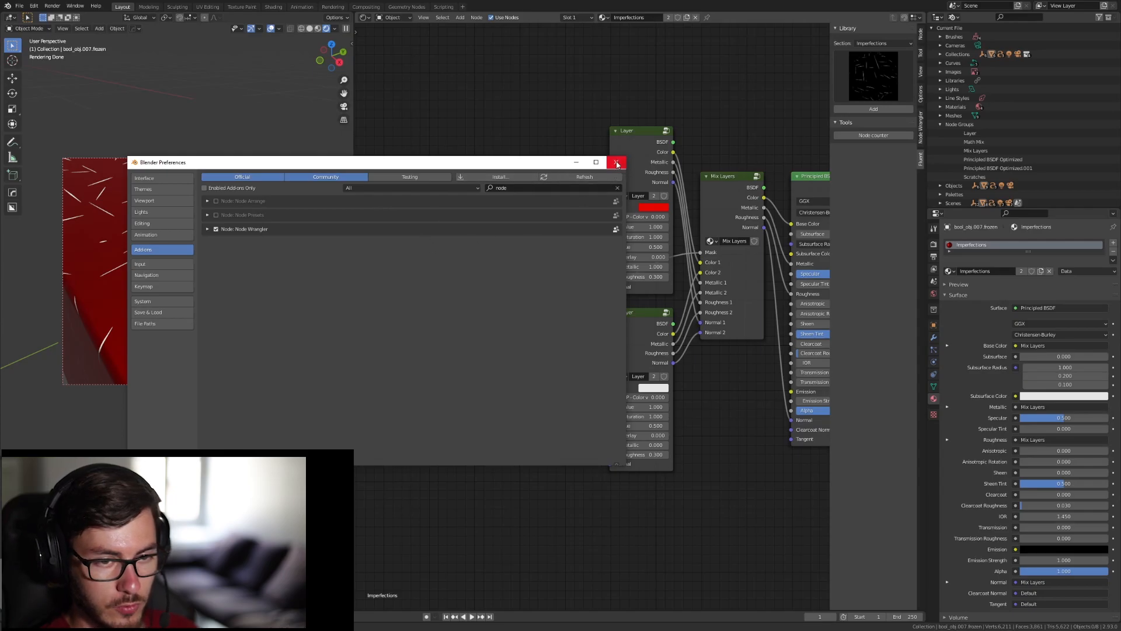
pyautogui.moveTo(617, 163)
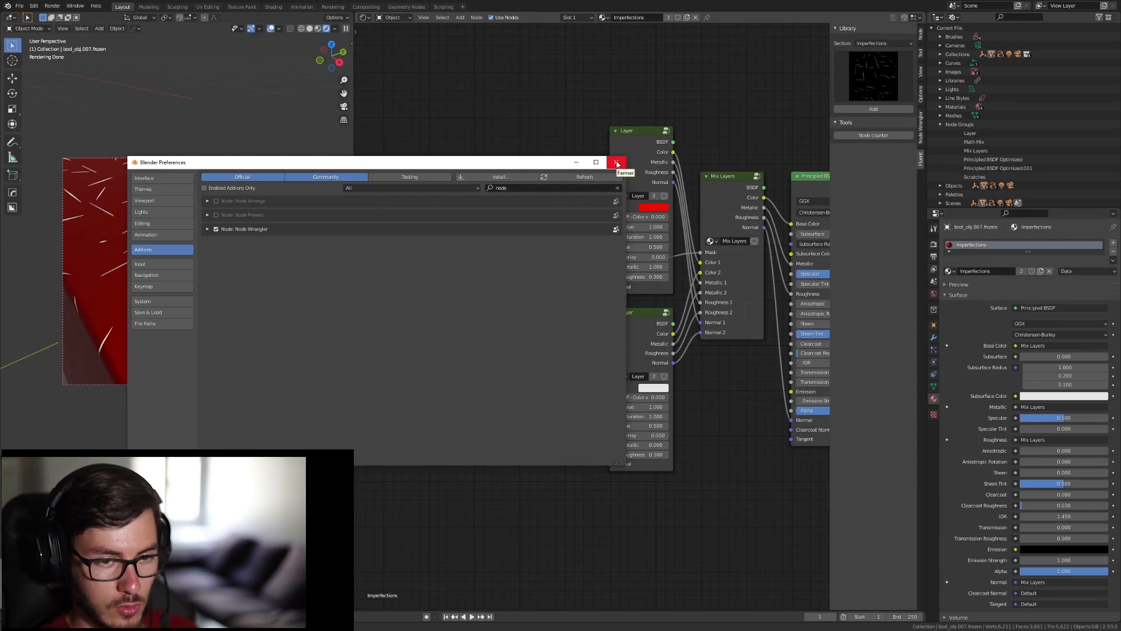
# Close Preferences to return to the red cube's material nodes.
pyautogui.click(617, 162)
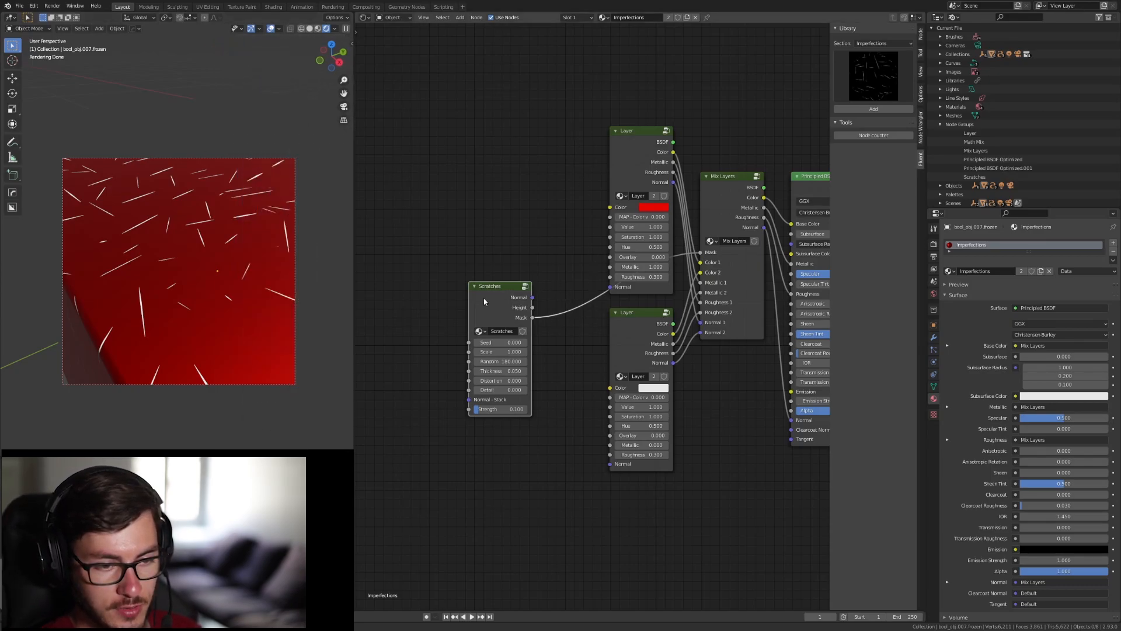
pyautogui.moveTo(508, 302)
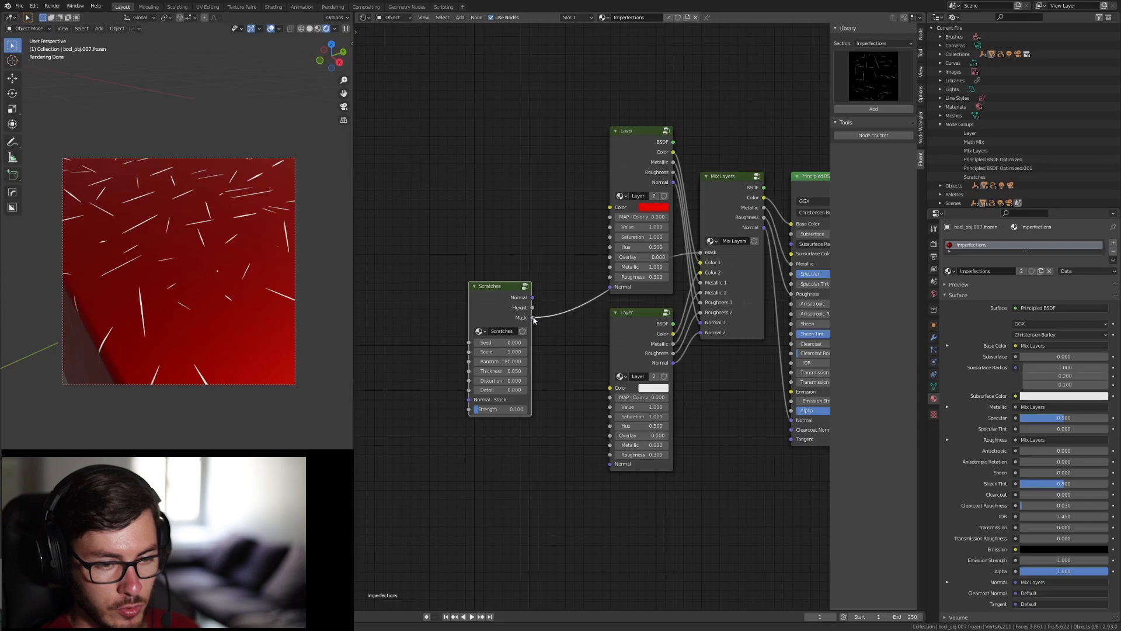
pyautogui.moveTo(503, 306)
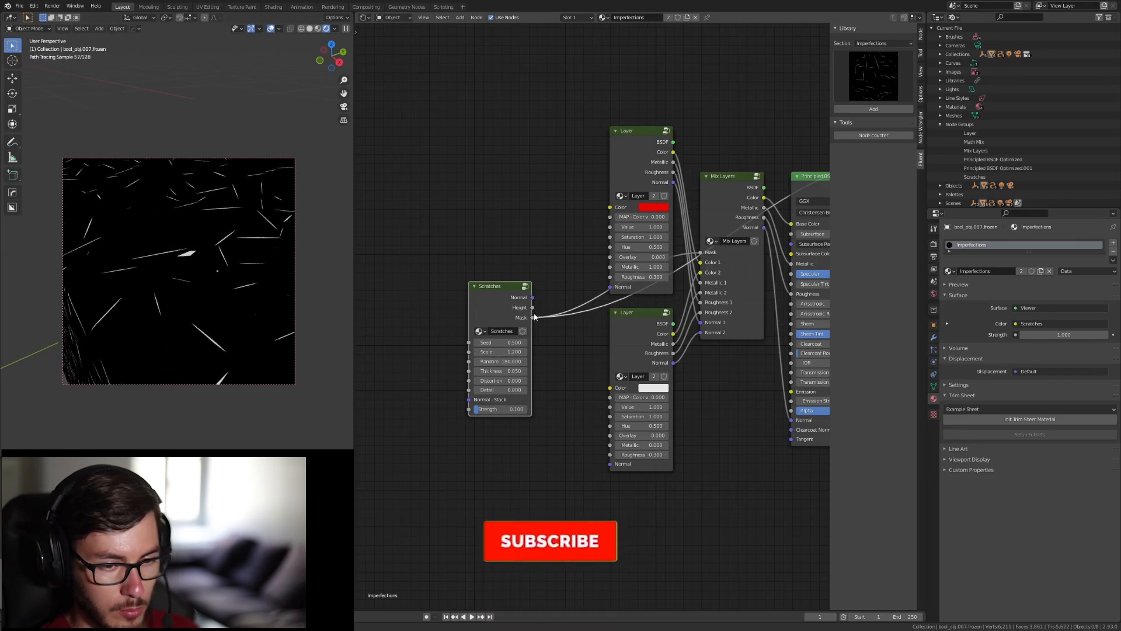
# Preview the Scratches mask alone after changing its seed and scale.
pyautogui.click(549, 541)
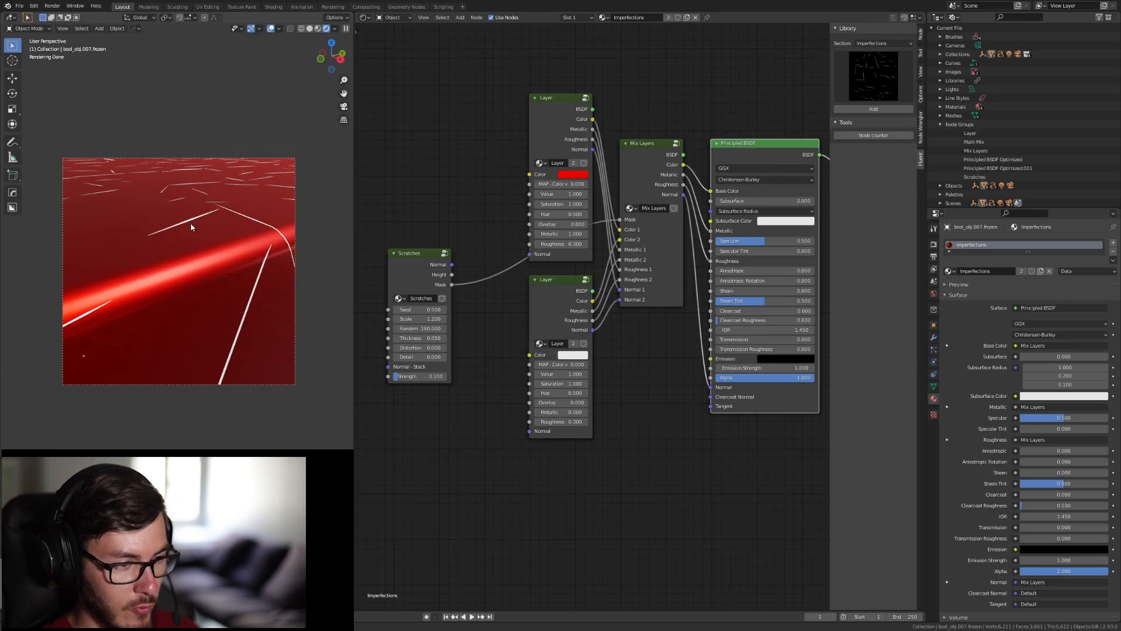
pyautogui.moveTo(181, 228)
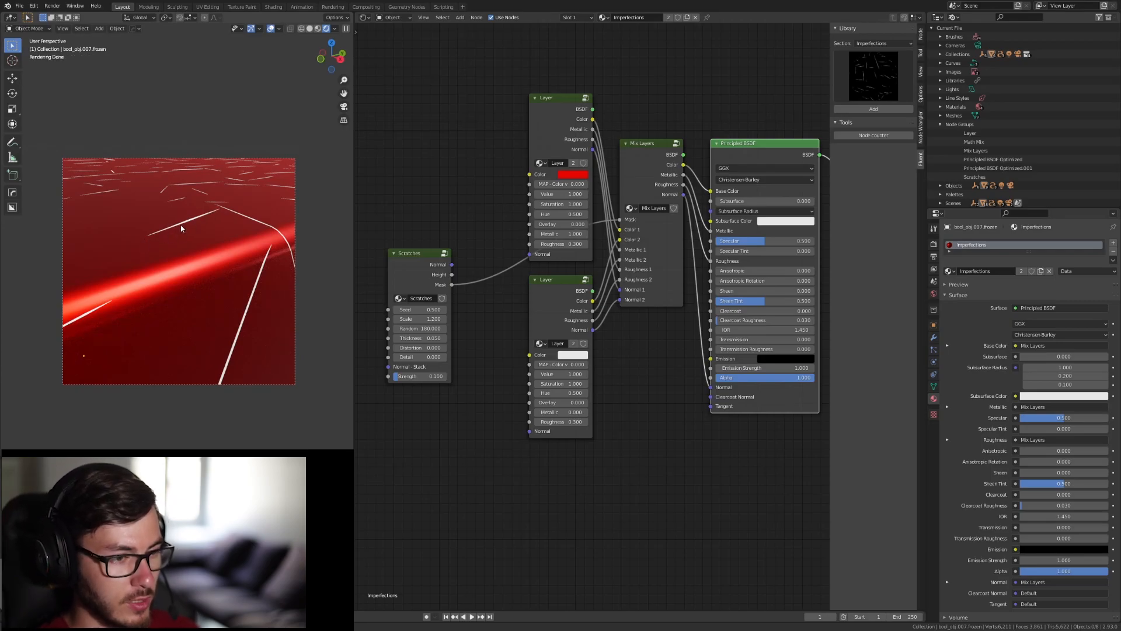
pyautogui.moveTo(230, 225)
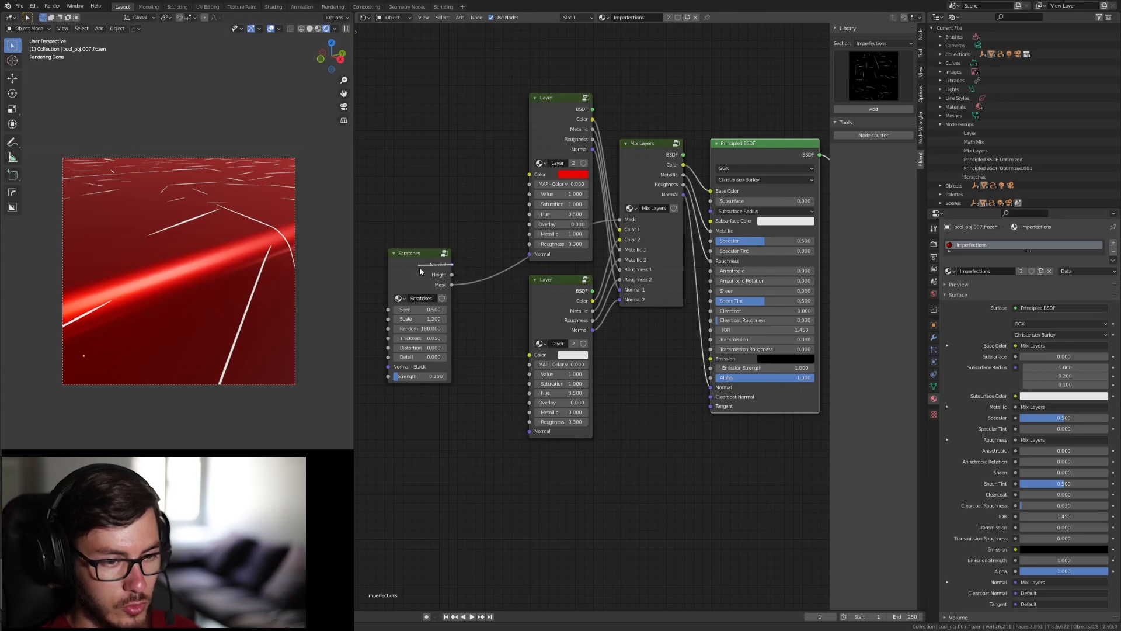
# Link the Scratches Normal output into the white Layer's Normal and raise its strength.
pyautogui.moveTo(450, 274); pyautogui.dragTo(529, 432)
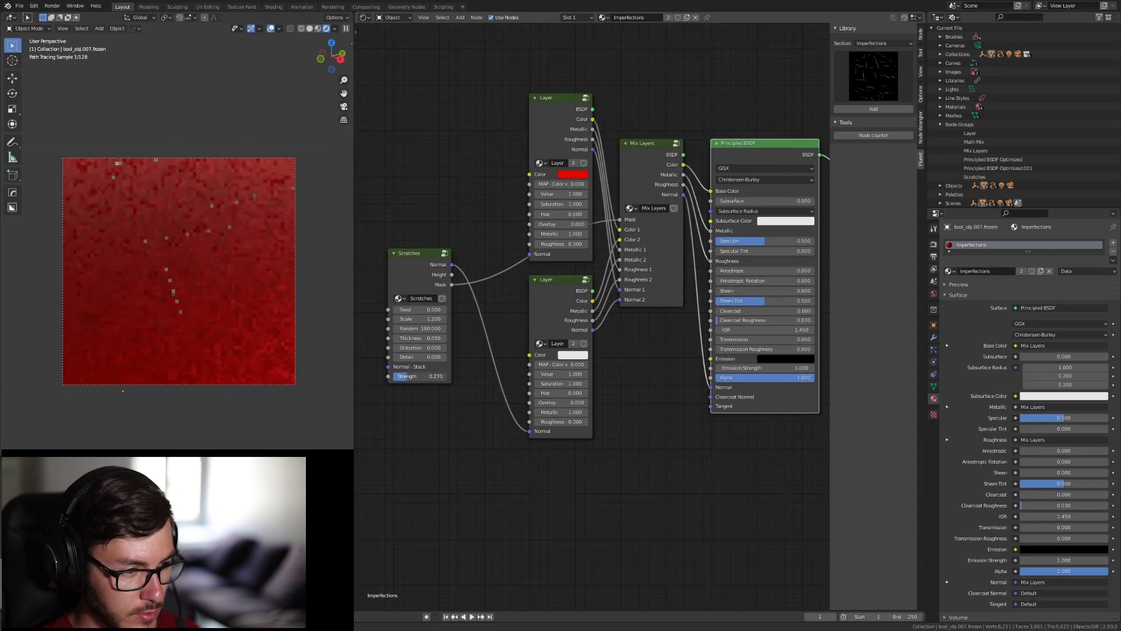
pyautogui.click(418, 376)
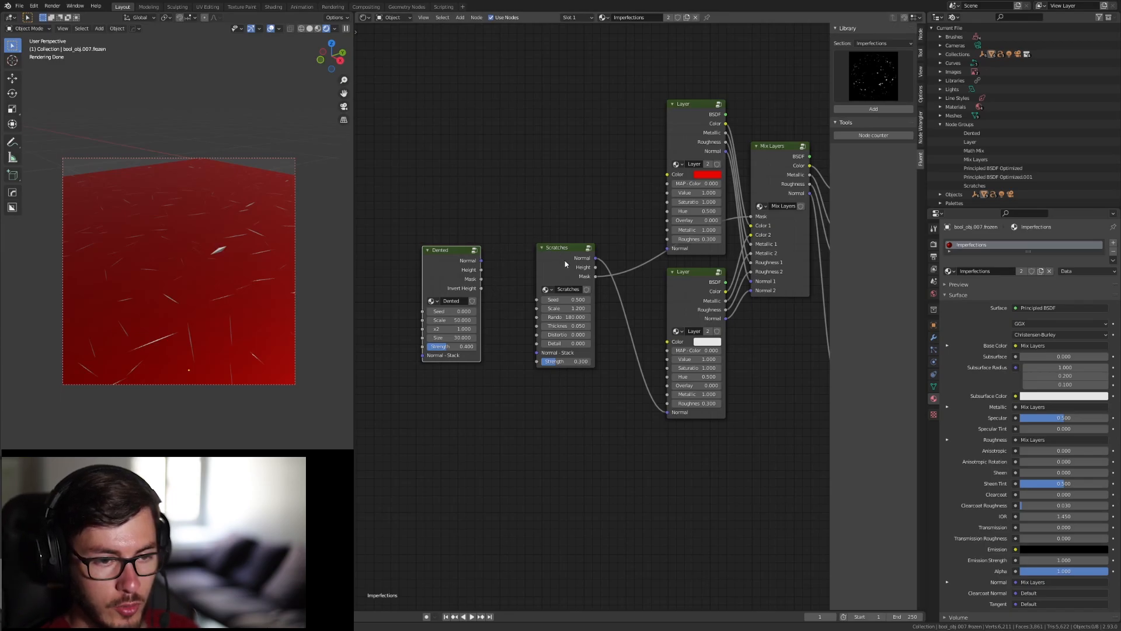
# Move the Scratches node down and wire the Dented Mask into the red Layer's mask input.
pyautogui.moveTo(557, 248); pyautogui.dragTo(541, 305)
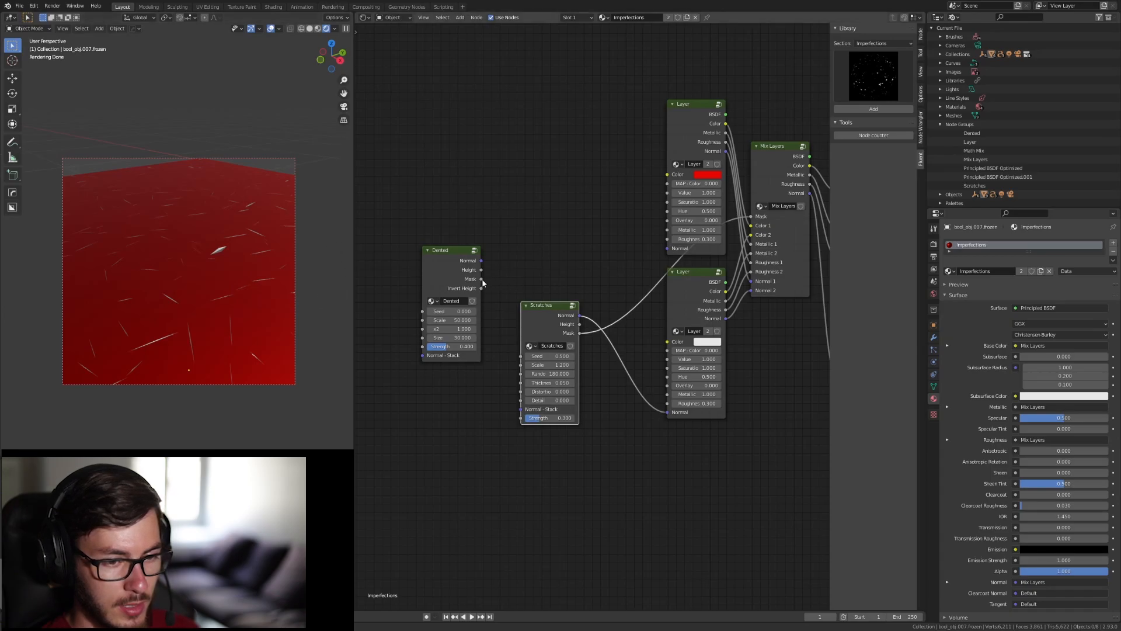
pyautogui.moveTo(483, 279); pyautogui.dragTo(758, 220)
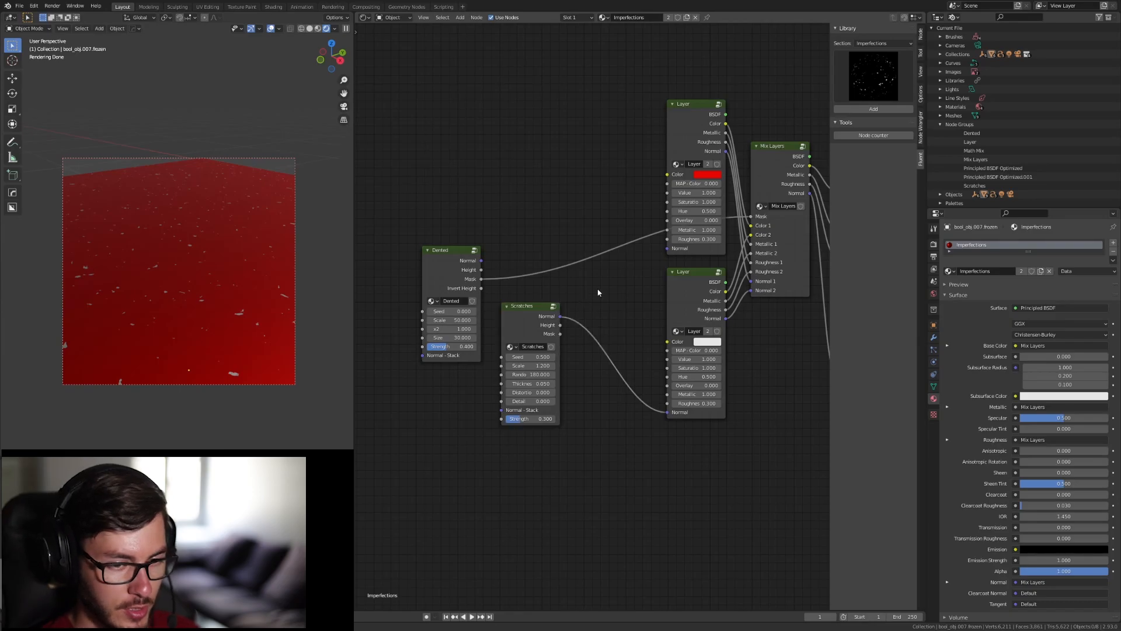
pyautogui.moveTo(586, 292)
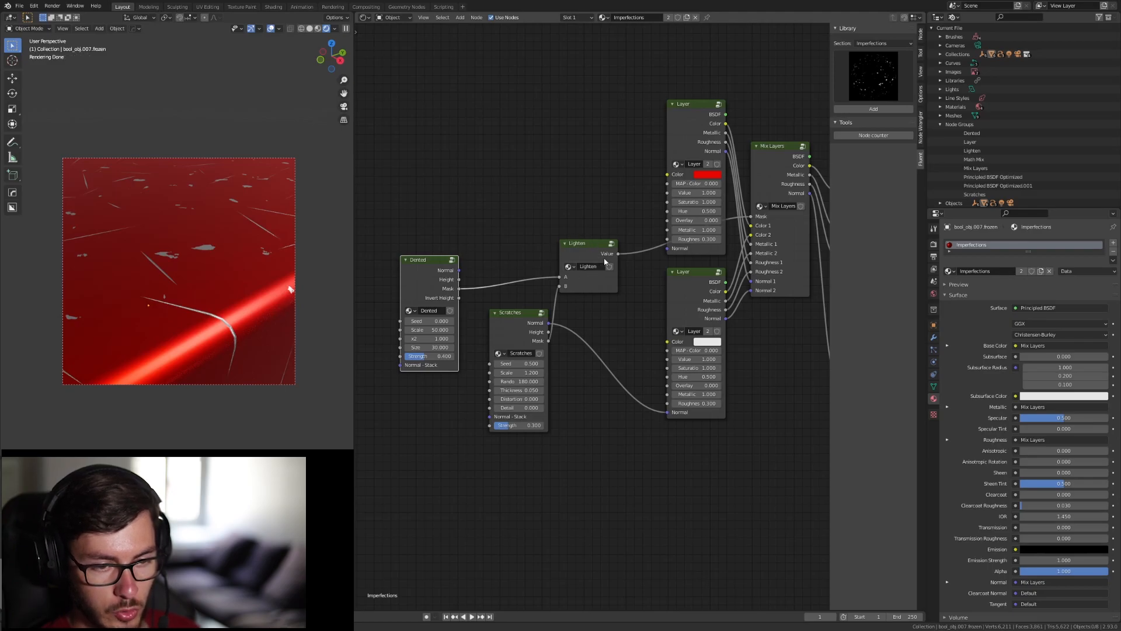
pyautogui.moveTo(459, 275)
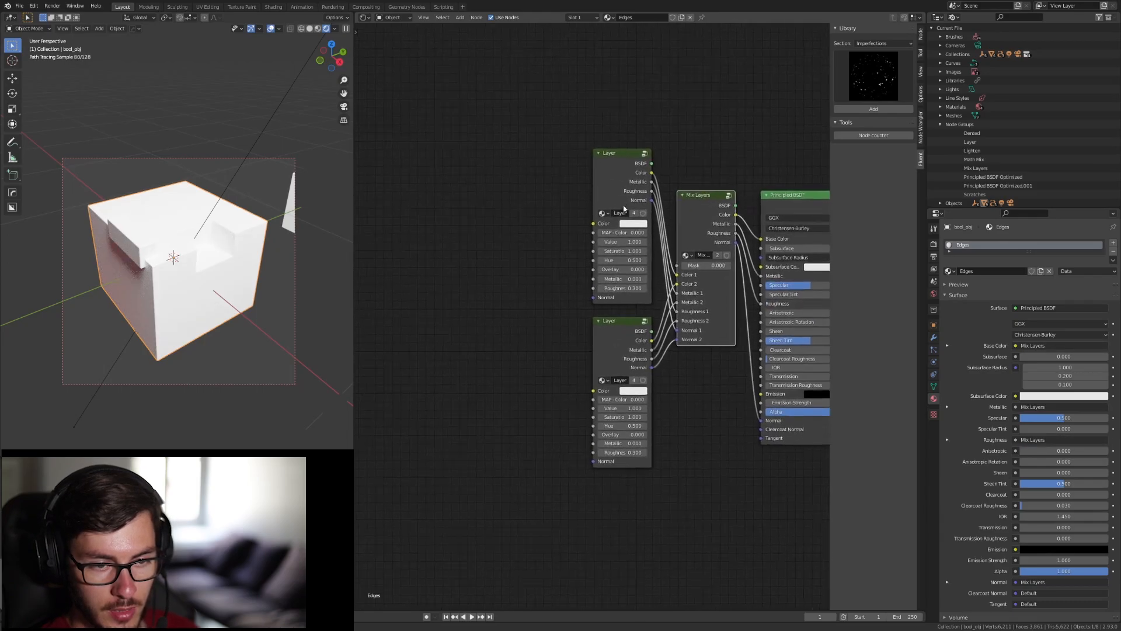
# Set the Edges material's top Layer colour to pure blue via its colour swatch.
pyautogui.click(634, 223)
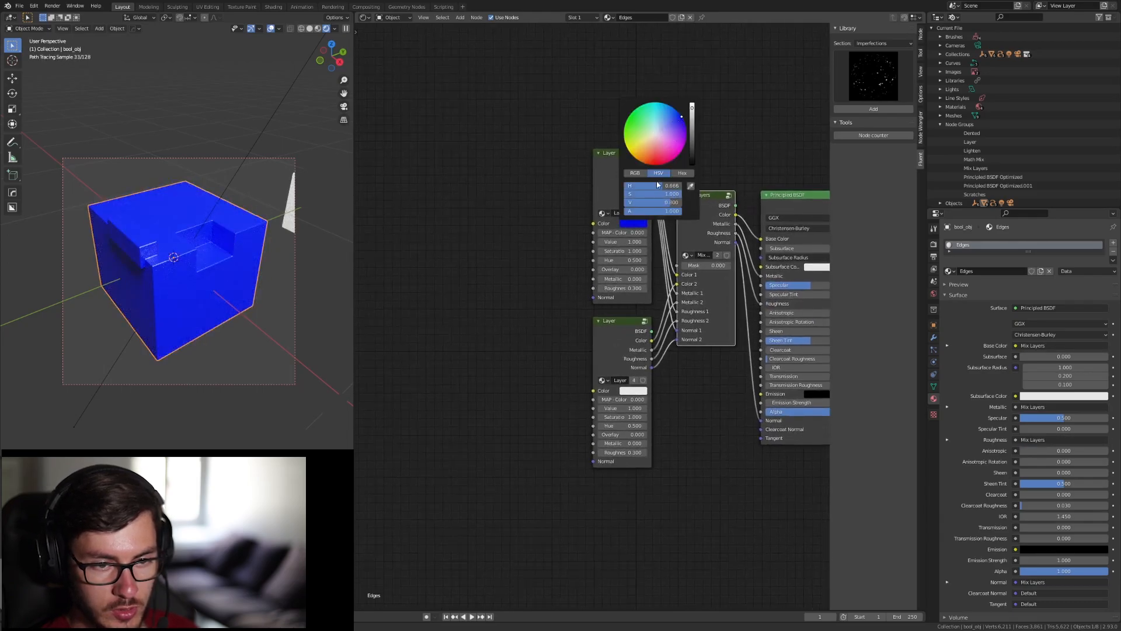
pyautogui.click(645, 303)
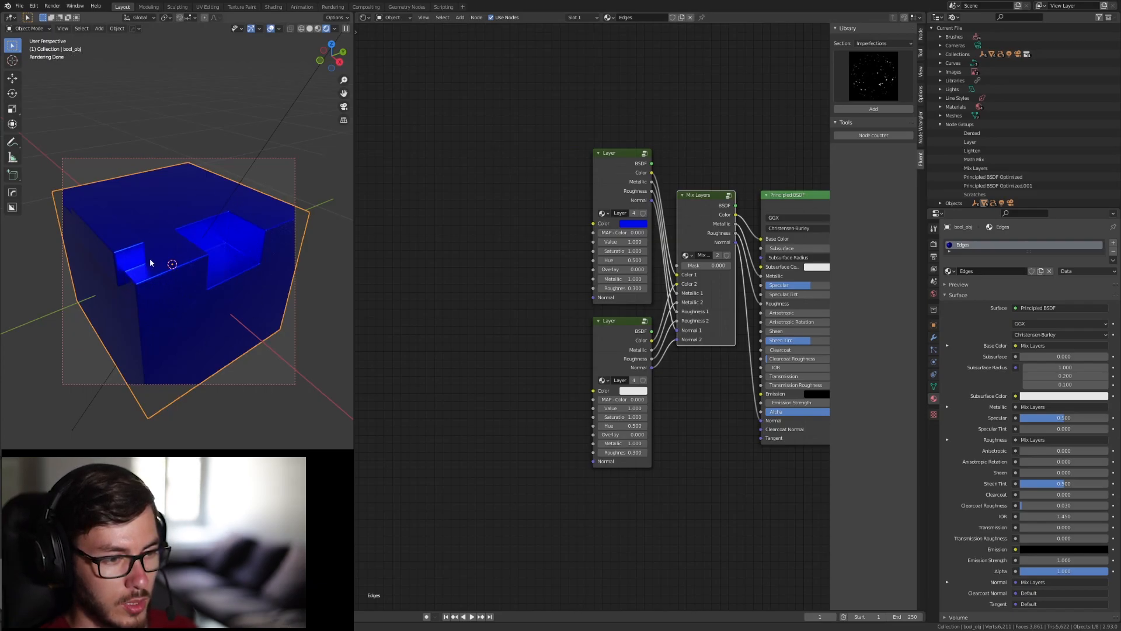
pyautogui.moveTo(572, 284)
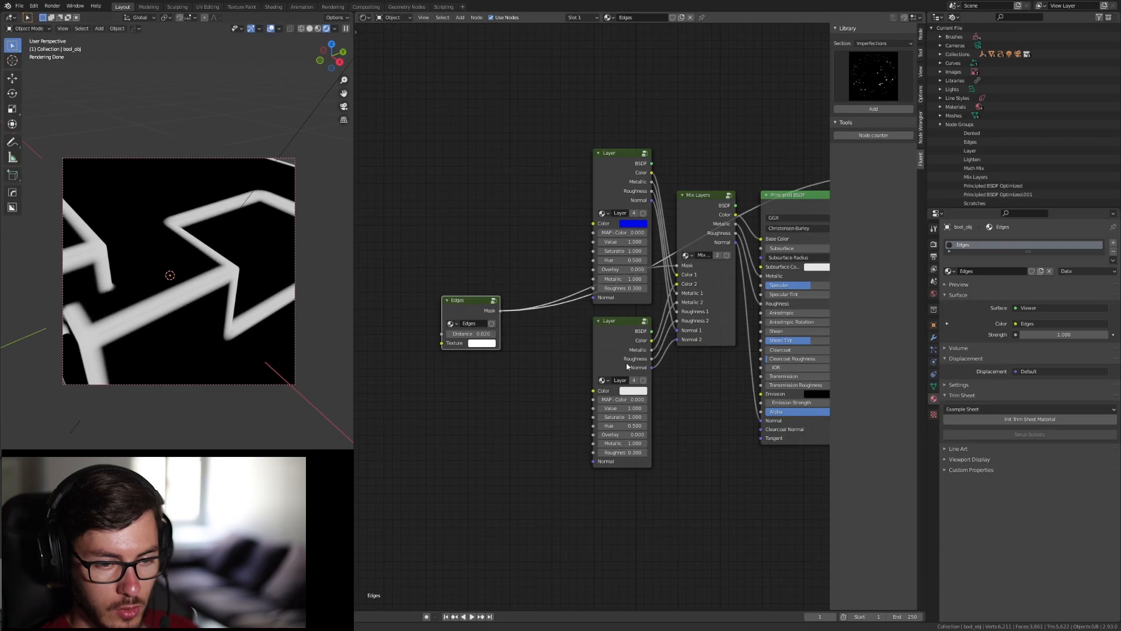
pyautogui.moveTo(574, 227)
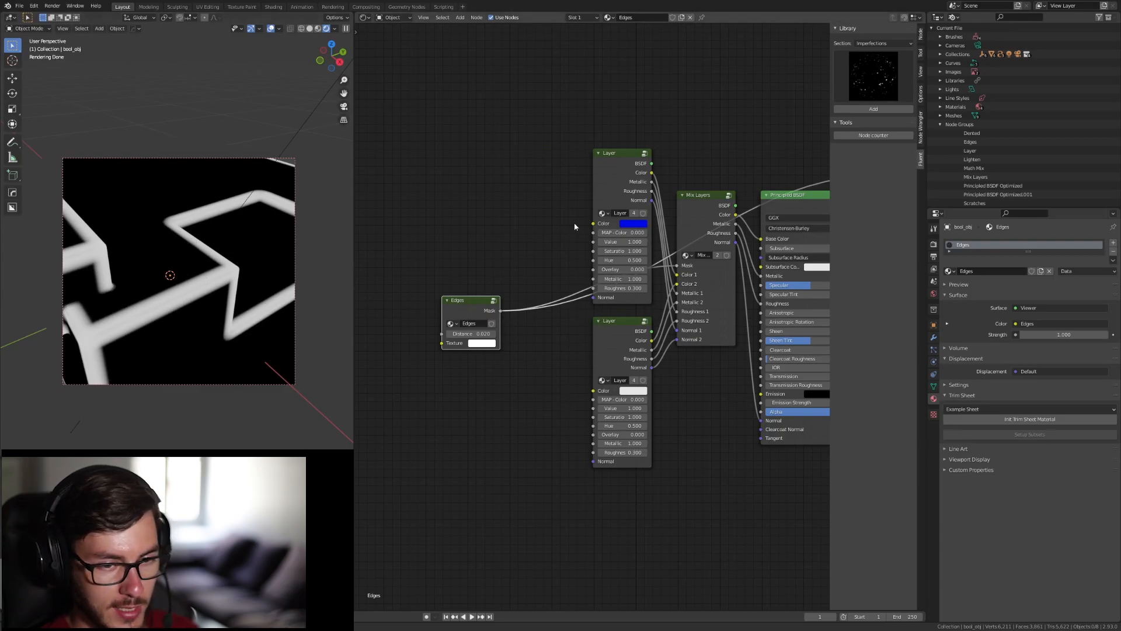
pyautogui.moveTo(720, 209)
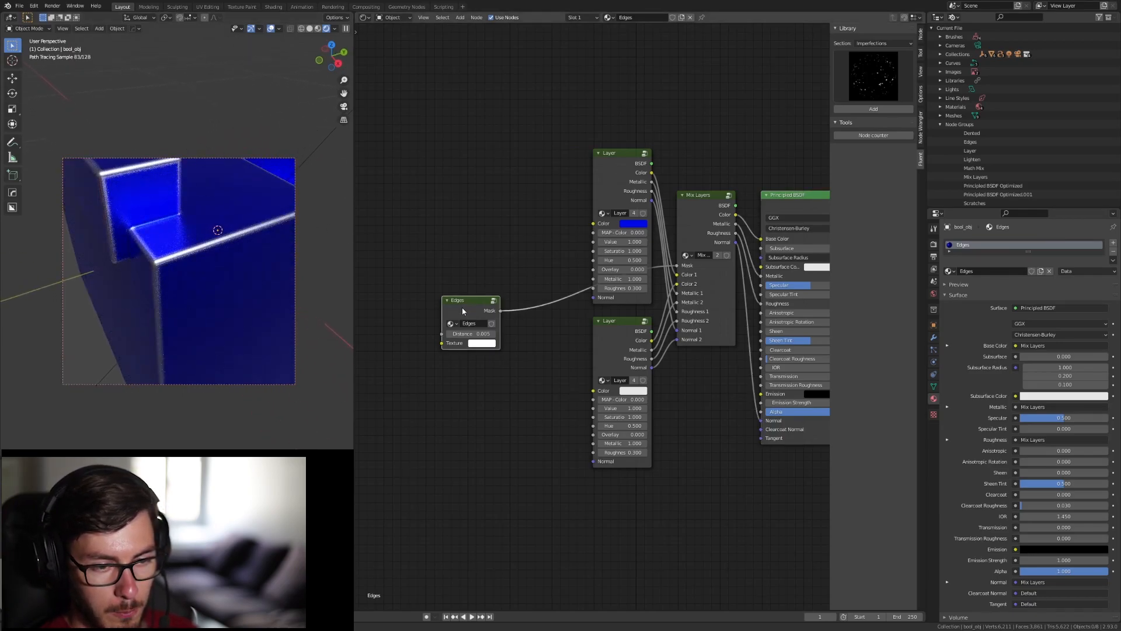
# Slide the Edges node rightward to sit beside the layer nodes.
pyautogui.moveTo(457, 300); pyautogui.dragTo(510, 299)
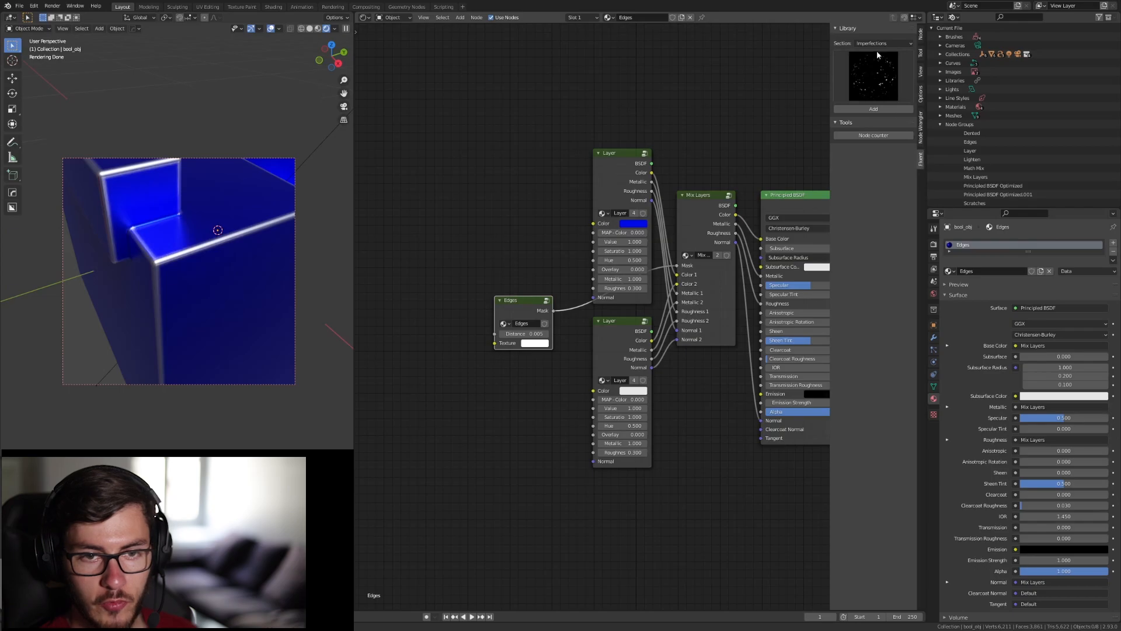
# Add a Grunge 03 texture node from the library's Grunges section to the Edges material.
pyautogui.click(883, 43)
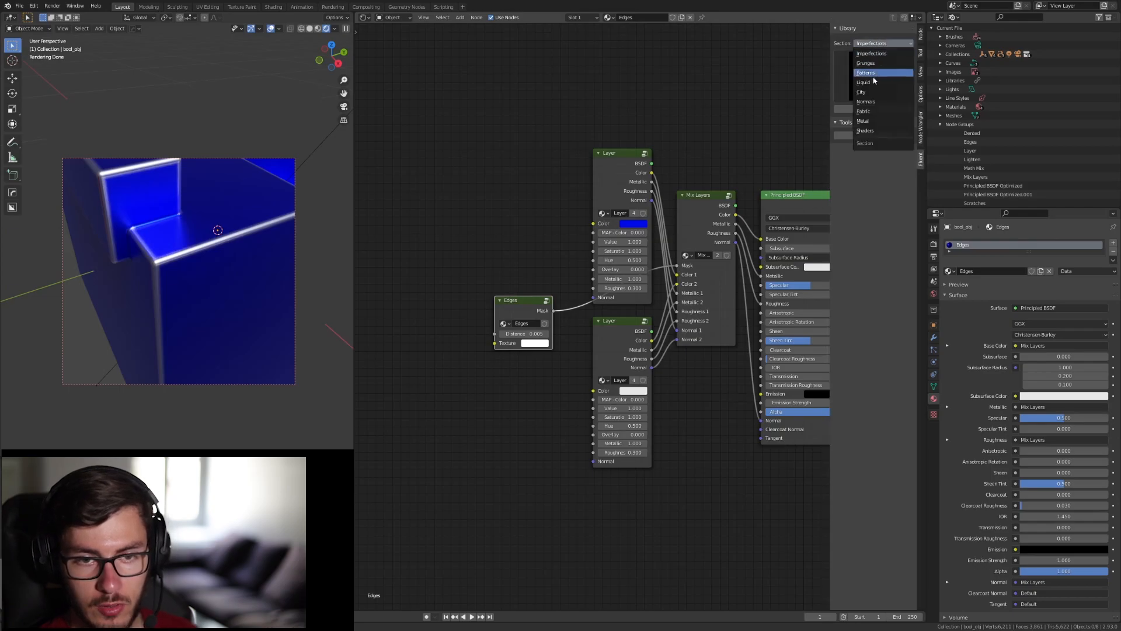
pyautogui.click(866, 42)
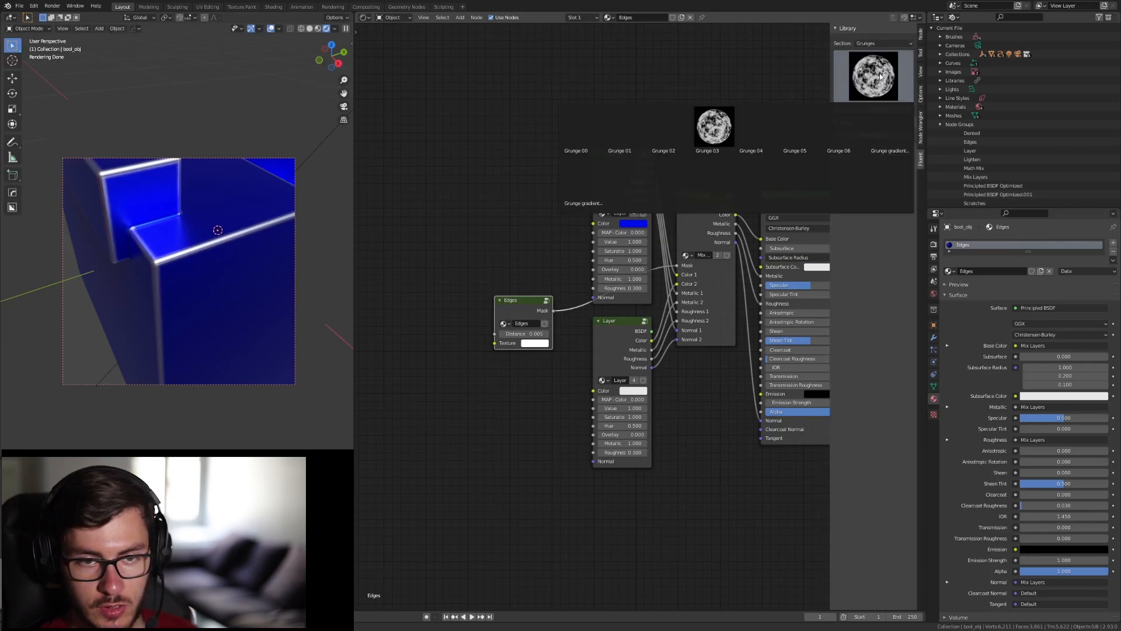
pyautogui.click(713, 128)
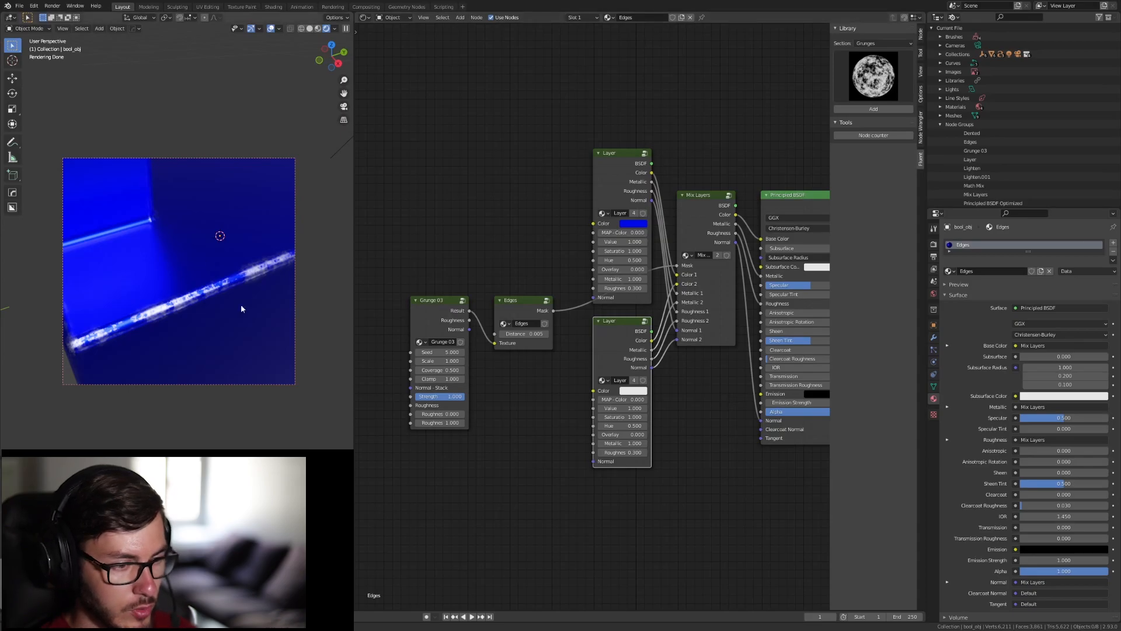
pyautogui.moveTo(449, 320)
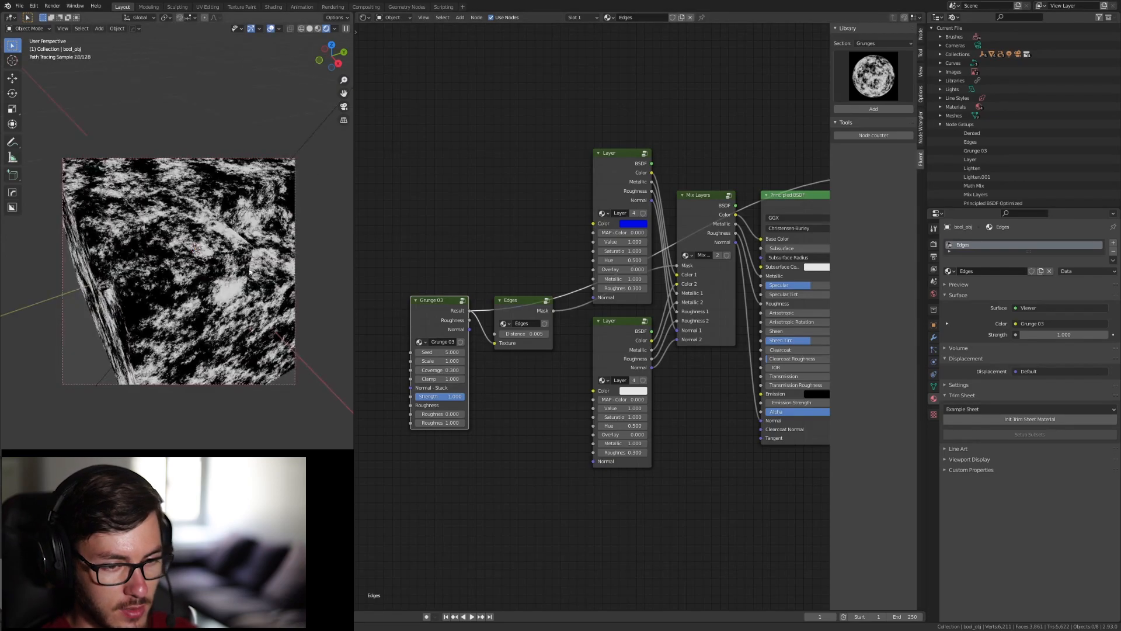
pyautogui.moveTo(550, 385)
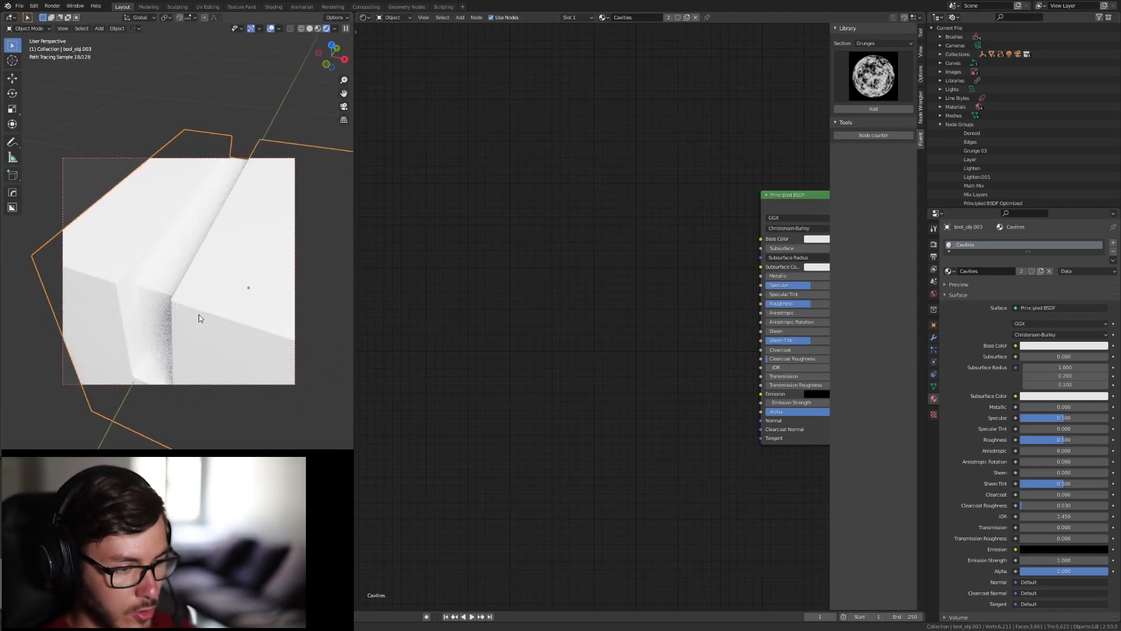
pyautogui.moveTo(150, 261)
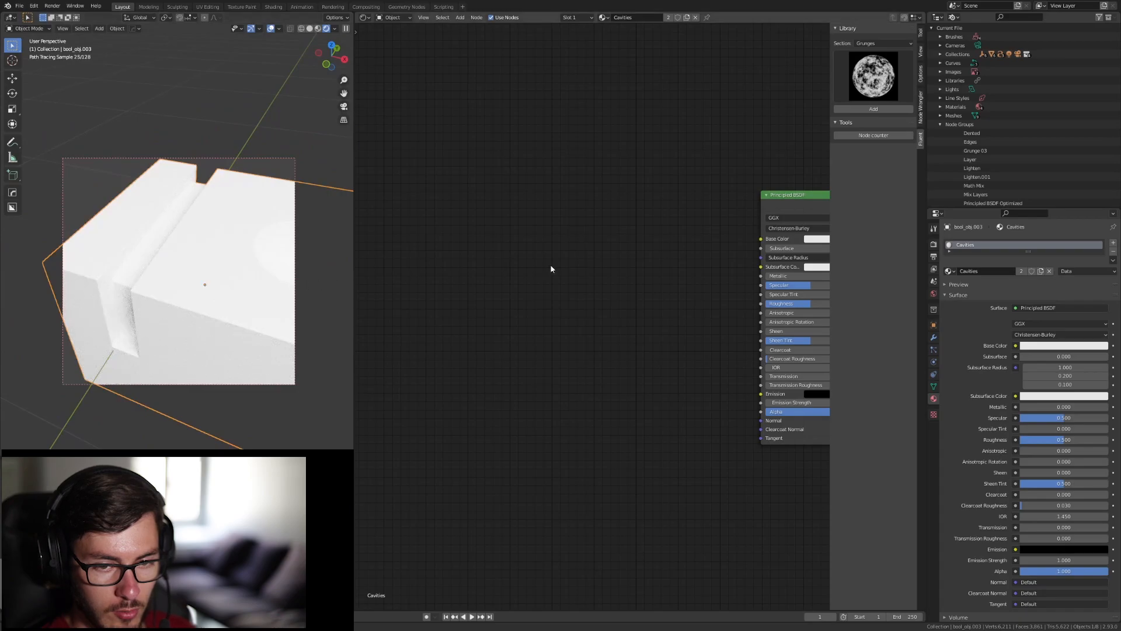
pyautogui.moveTo(676, 258)
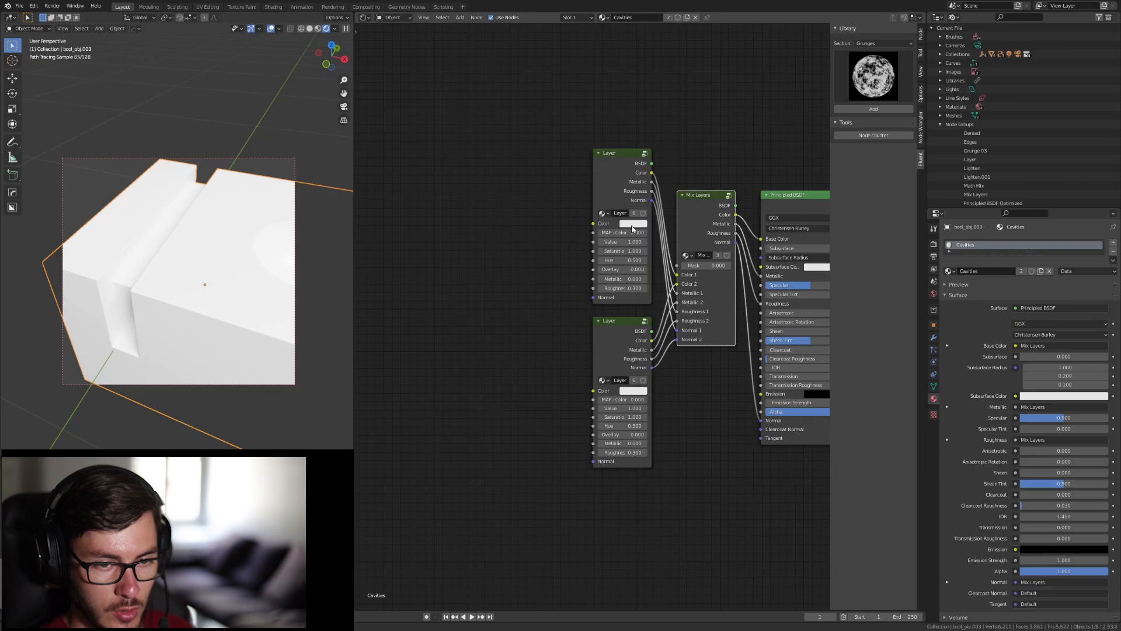
# Bring up the colour picker for the Cavities material's top Layer swatch.
pyautogui.click(632, 223)
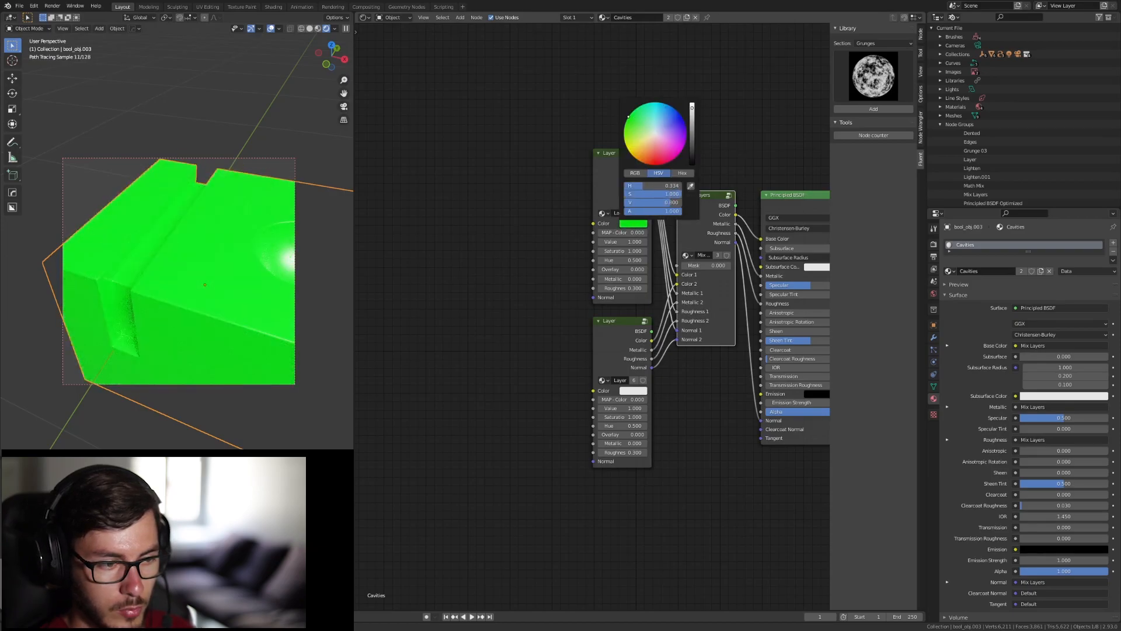